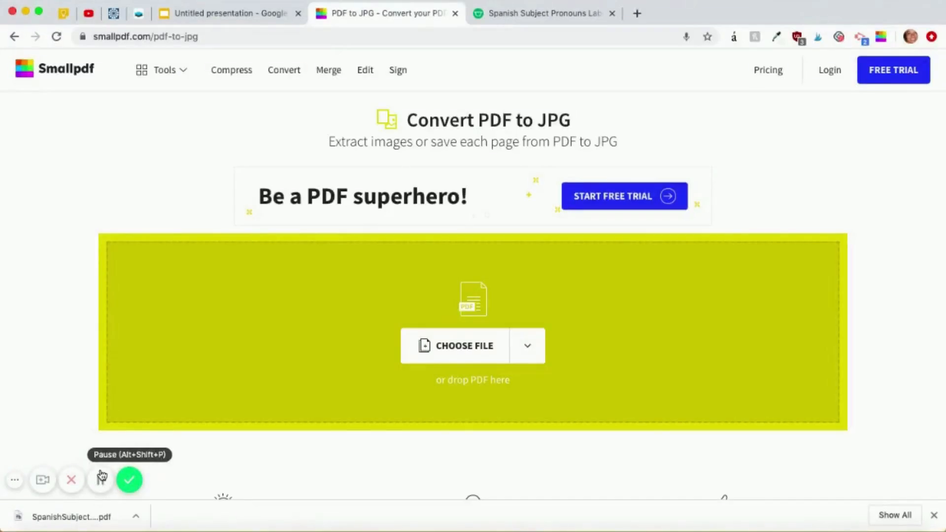
Upload the Spanish subject pronouns laberinto PDF and convert every page to JPG.
left_click(101, 480)
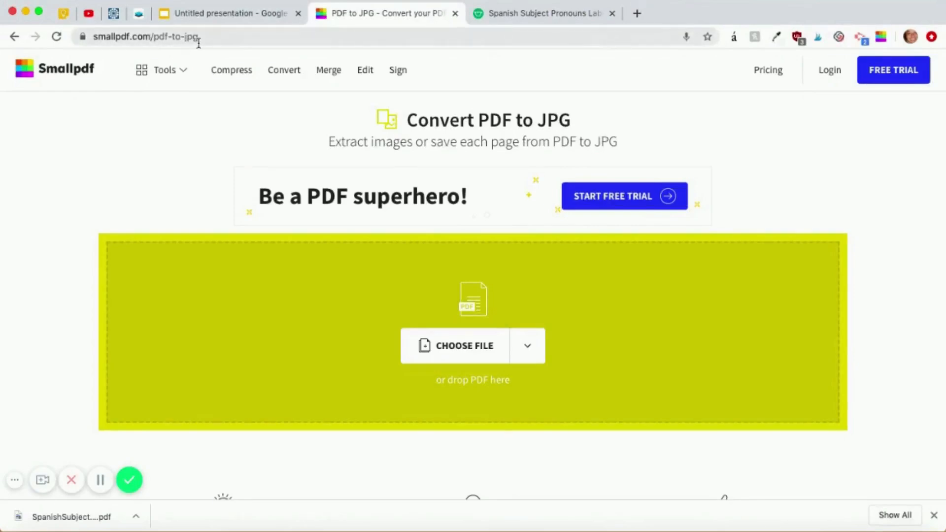
mouse_move(184, 101)
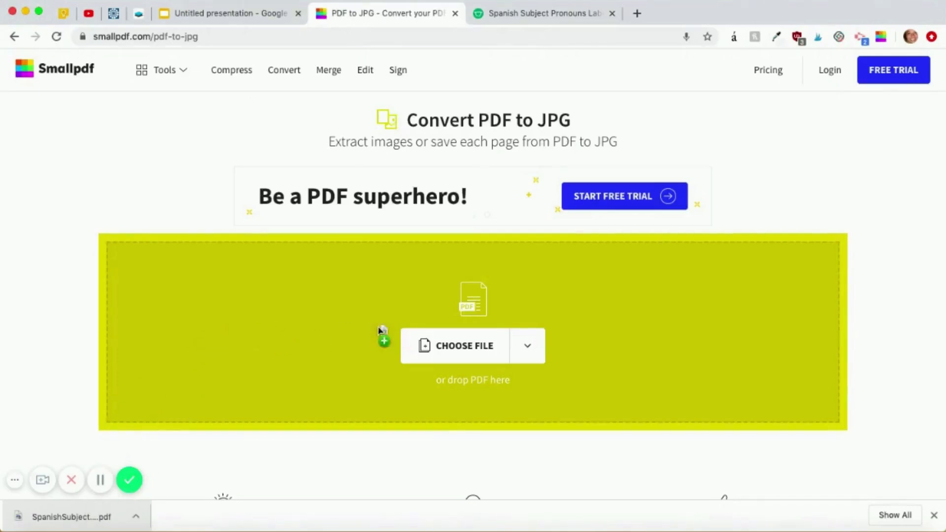
left_click(464, 346)
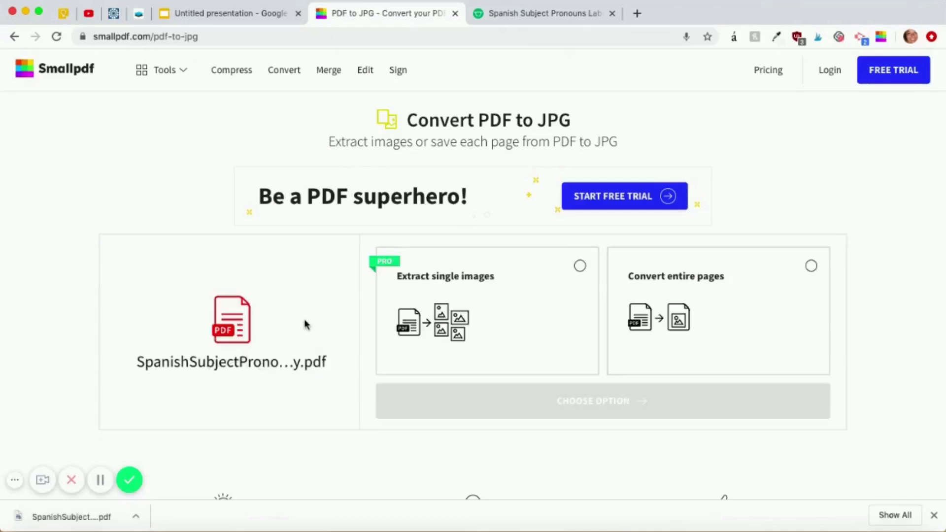
mouse_move(451, 276)
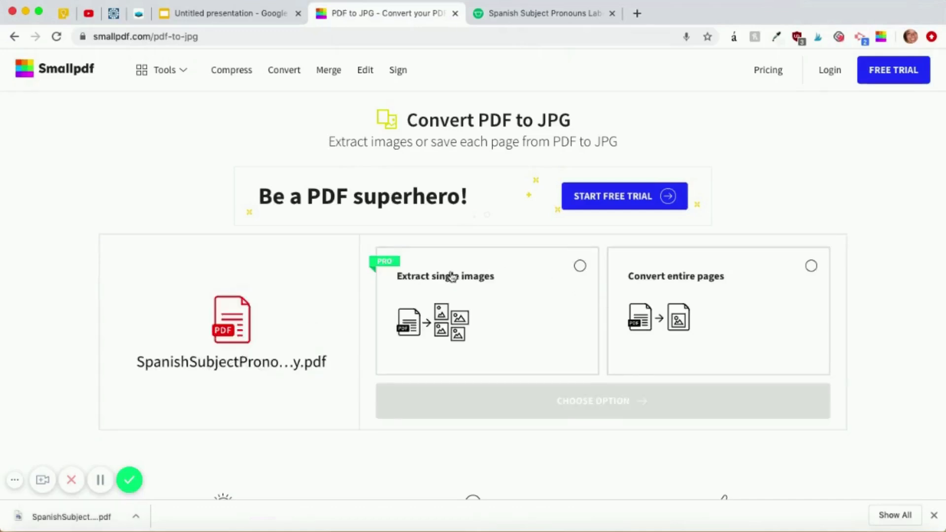
mouse_move(440, 375)
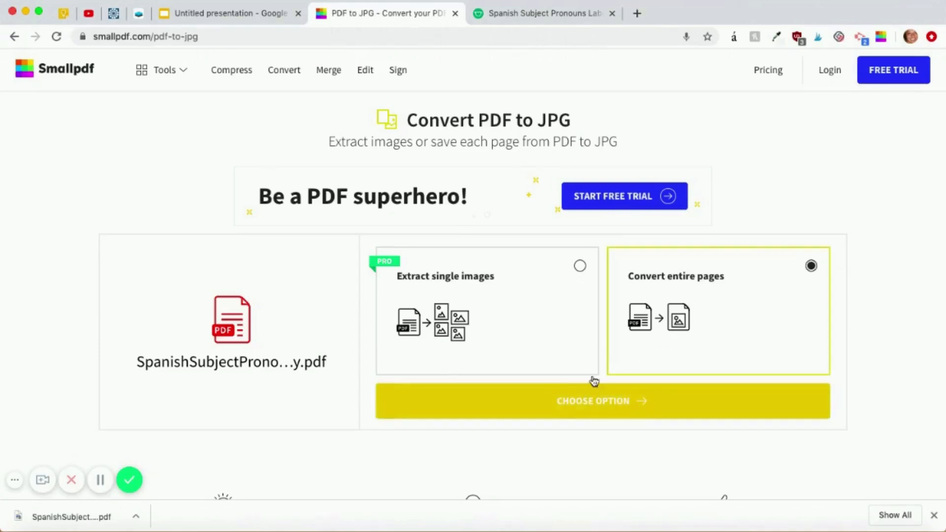
left_click(601, 401)
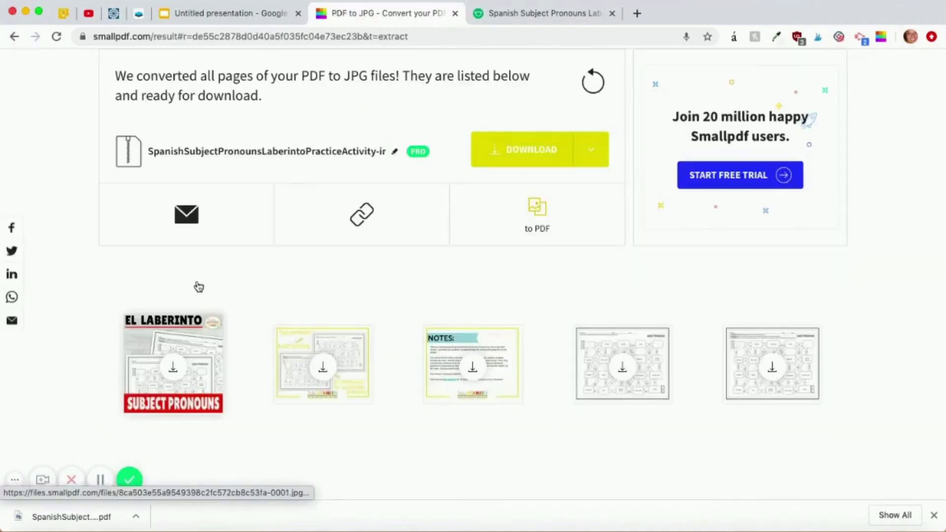
Review the converted JPG results and the worksheet's Teachers Pay Teachers page, then return to the results.
scroll("down", 3)
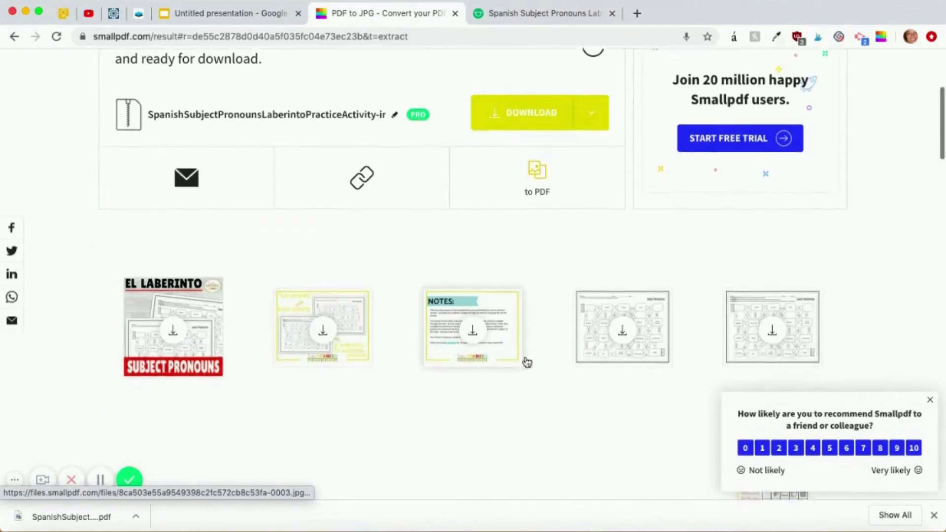
scroll("down", 3)
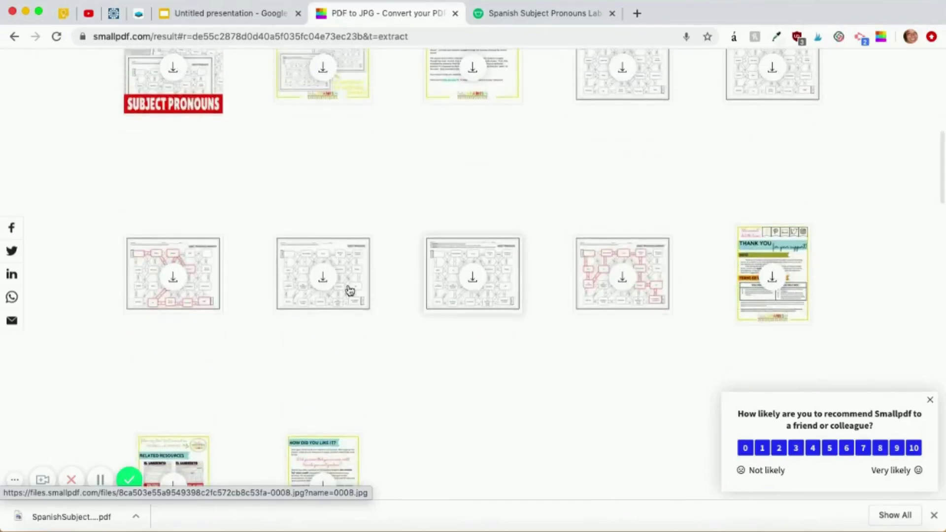
scroll("up", 3)
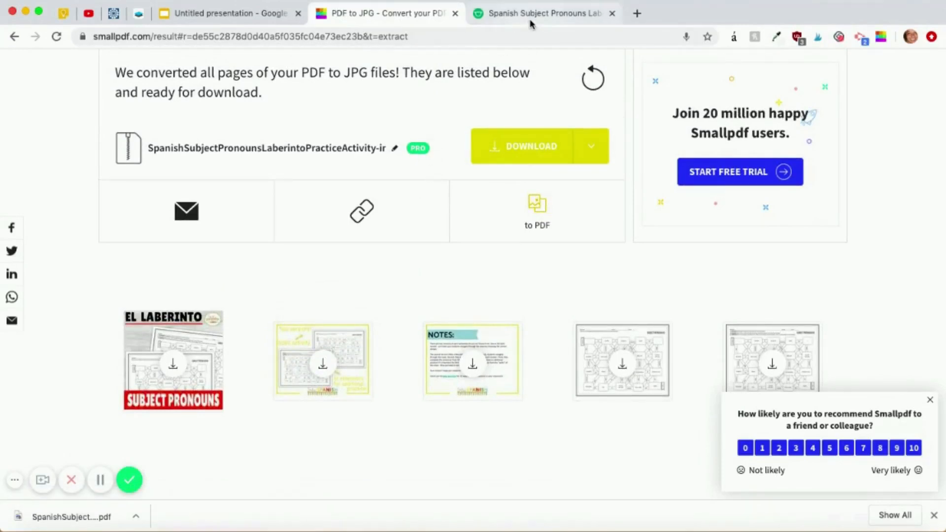
left_click(542, 13)
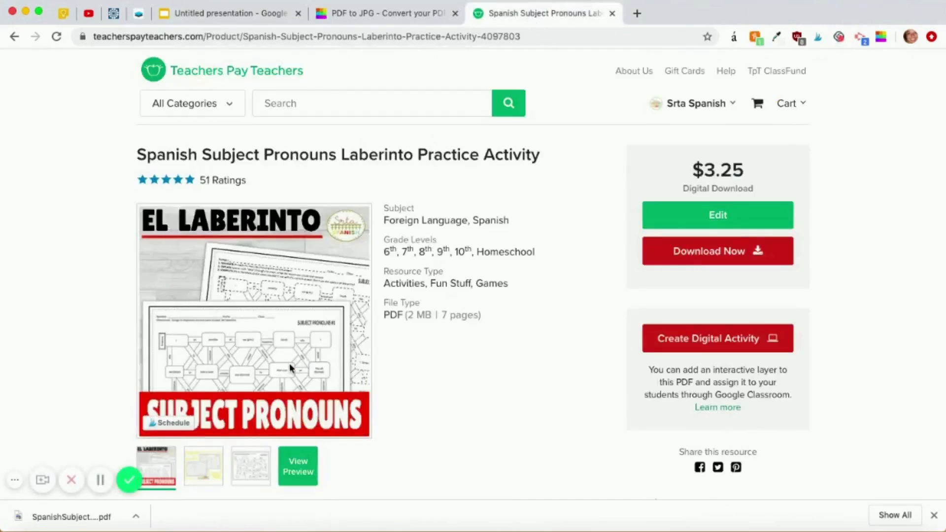
scroll("down", 3)
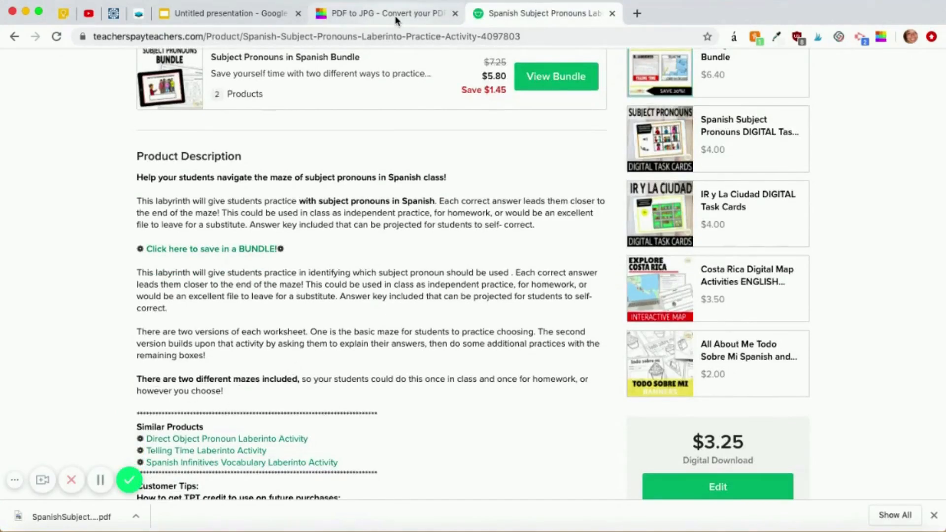
left_click(386, 13)
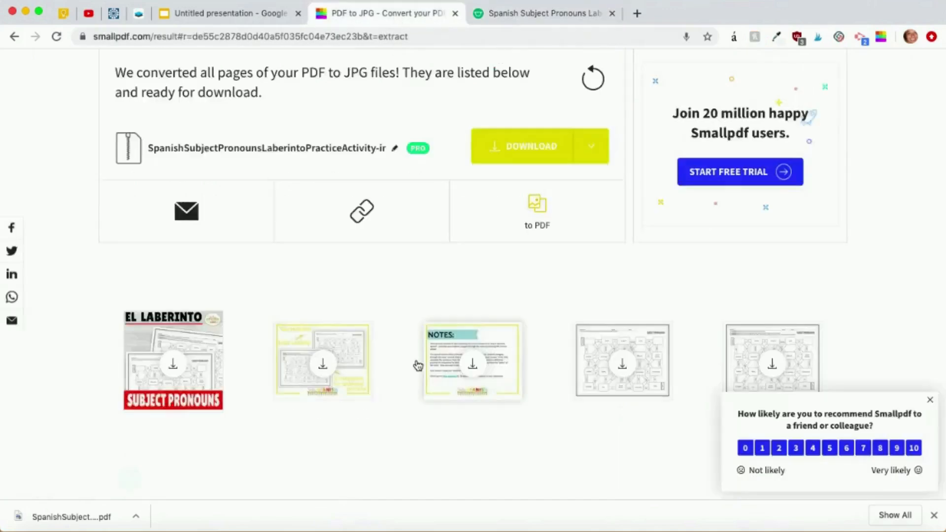
scroll("down", 3)
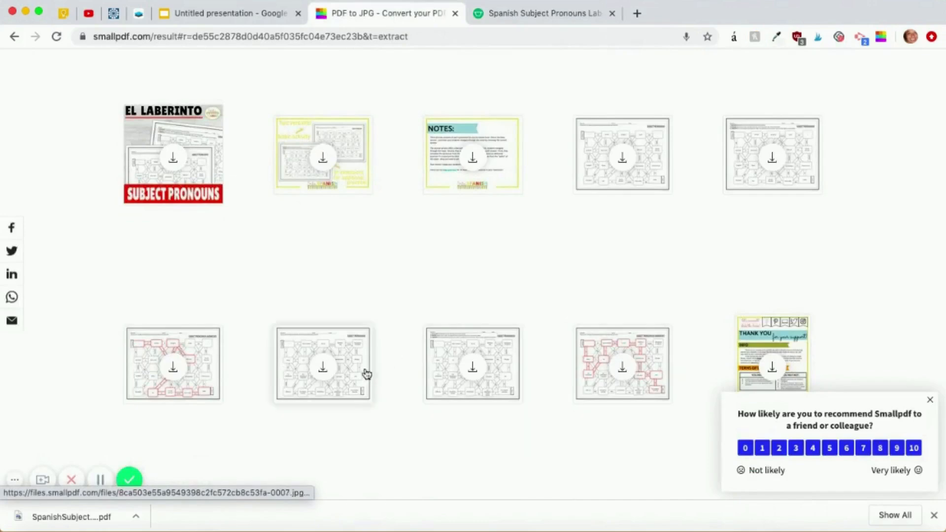
mouse_move(347, 334)
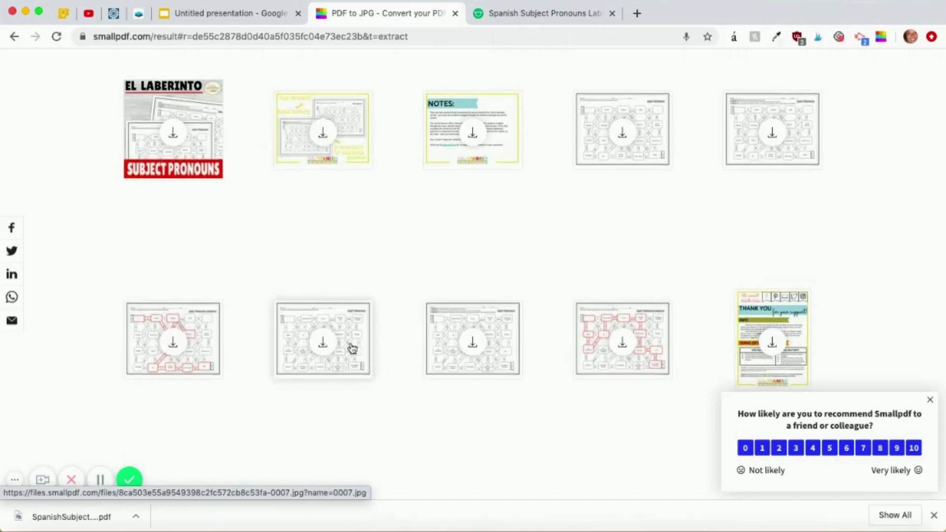
mouse_move(282, 320)
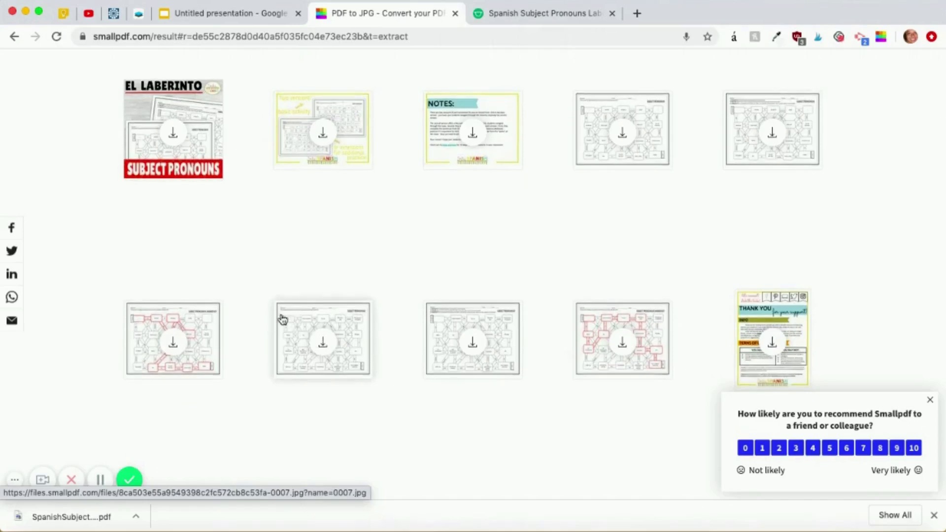
mouse_move(446, 320)
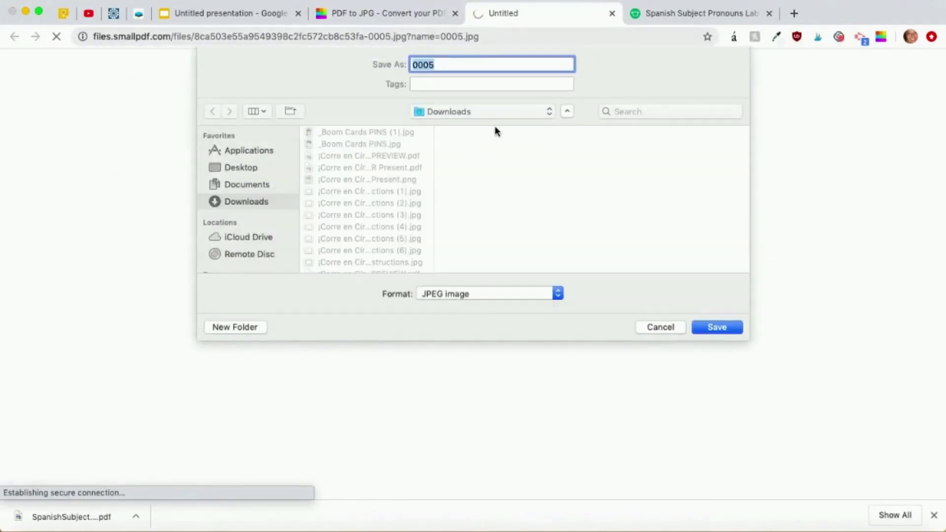
Save the converted page images 0005.jpg and 0008.jpg to Downloads.
left_click(716, 328)
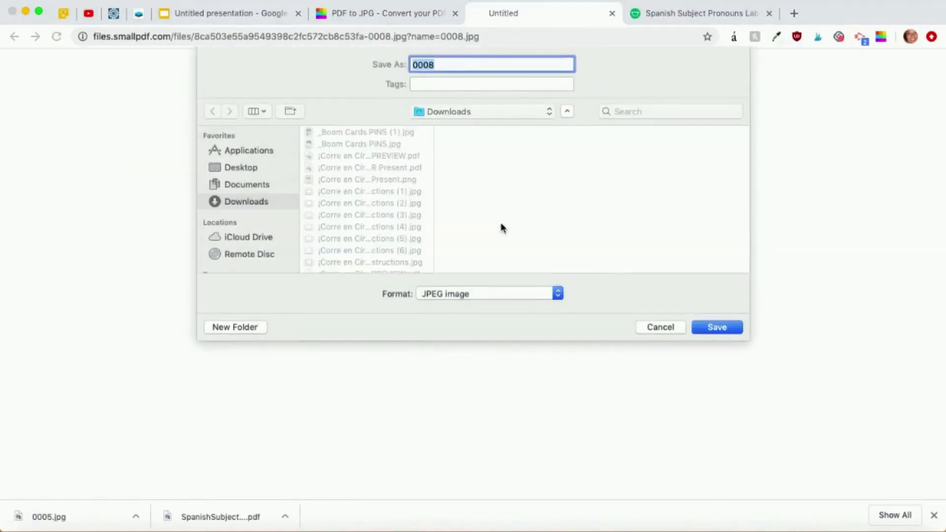
left_click(716, 327)
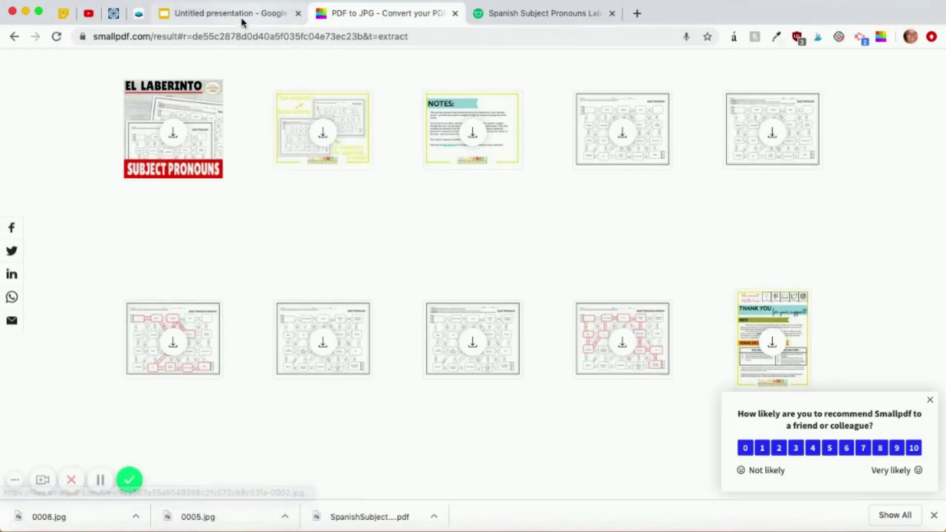
Give the new untitled presentation a custom 11 × 8.5 inch slide size.
left_click(227, 13)
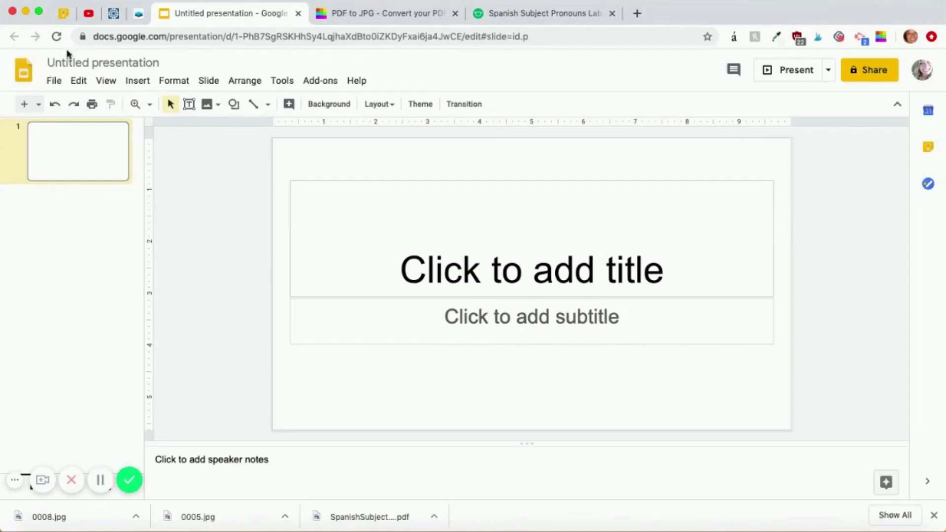
mouse_move(239, 96)
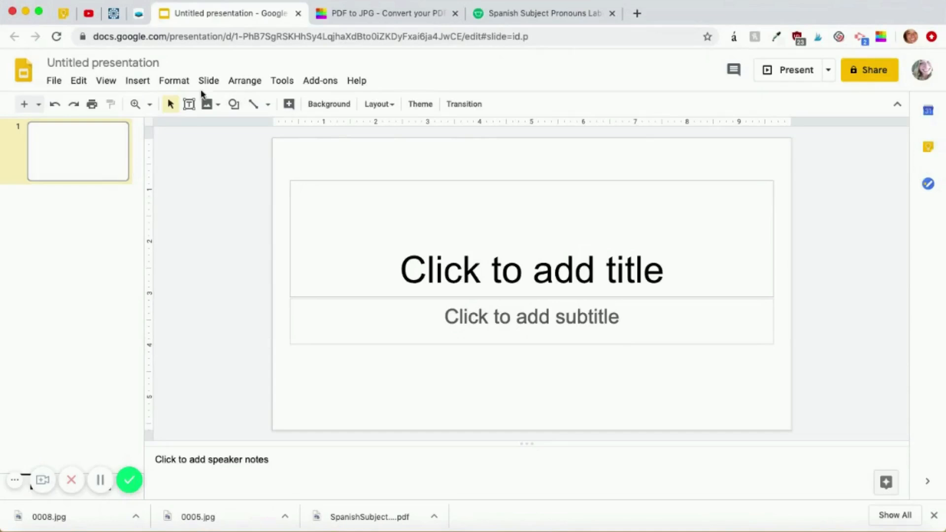
left_click(53, 80)
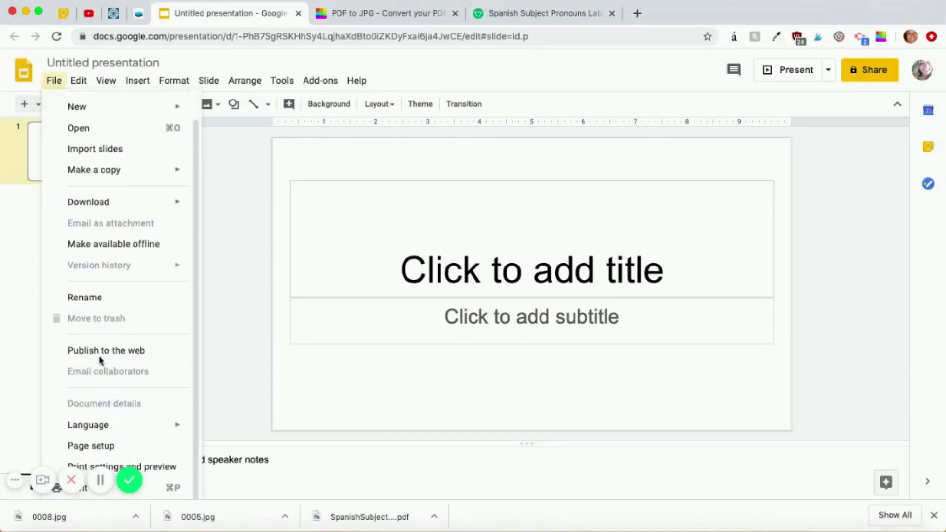
mouse_move(91, 445)
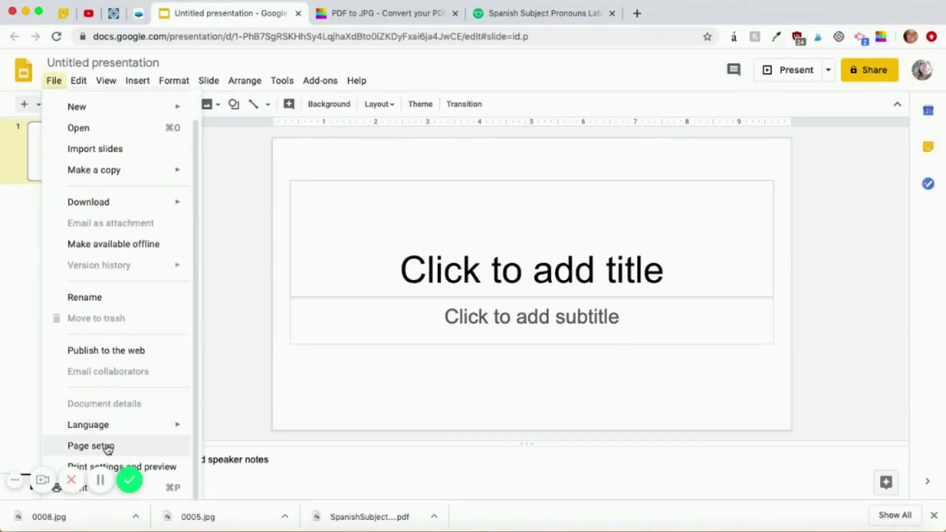
left_click(90, 446)
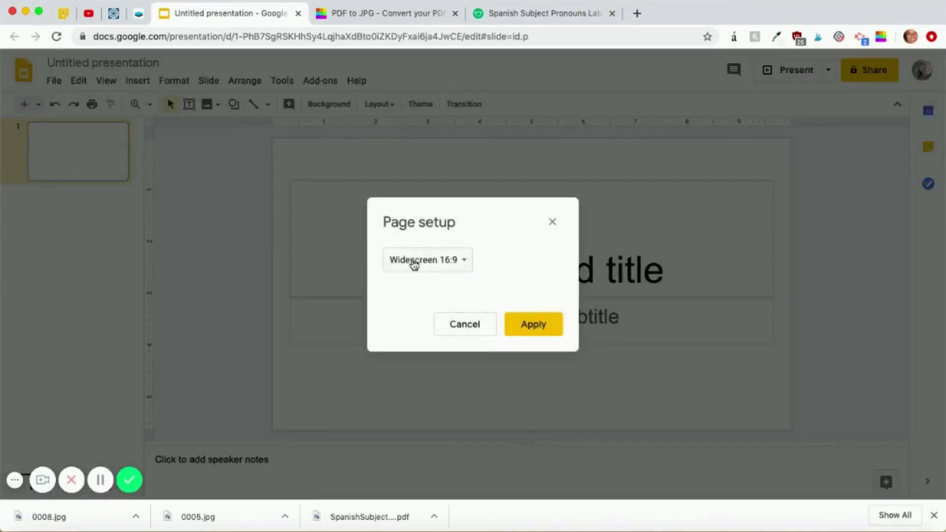
left_click(427, 259)
type("8.")
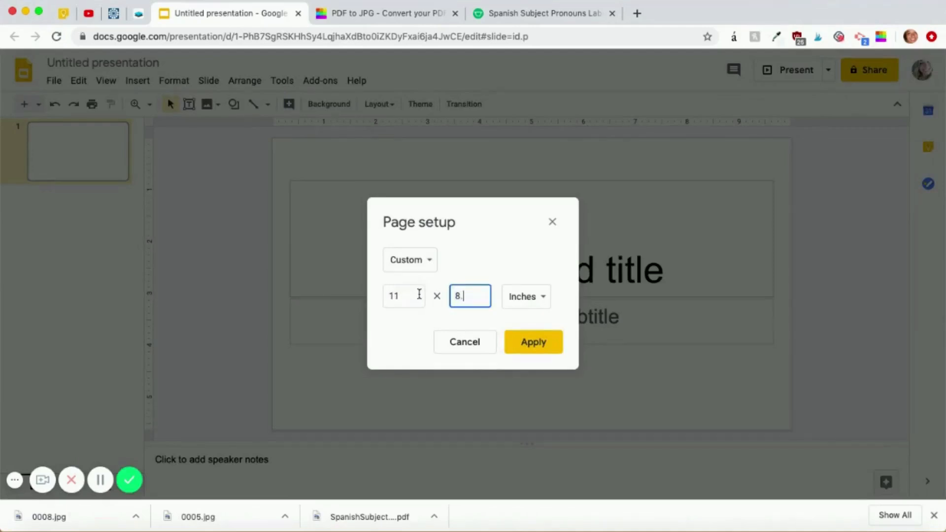
type("5")
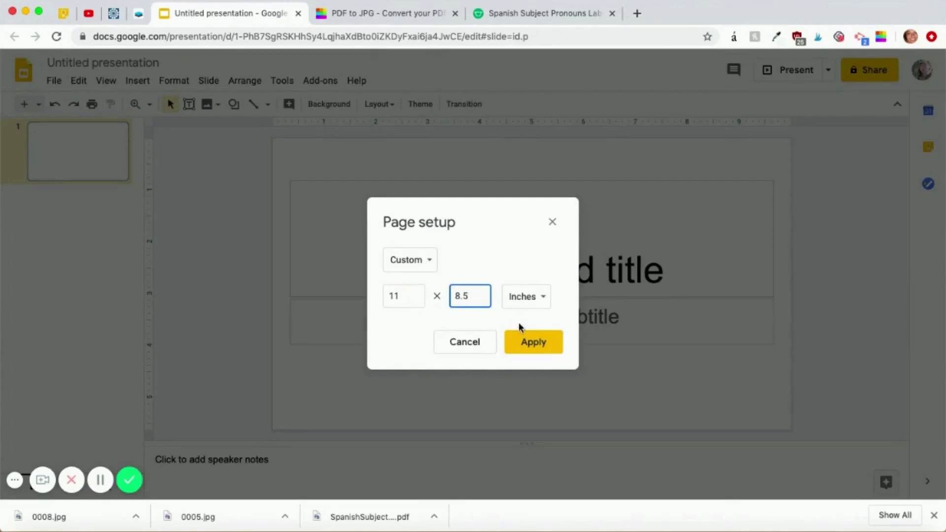
left_click(532, 342)
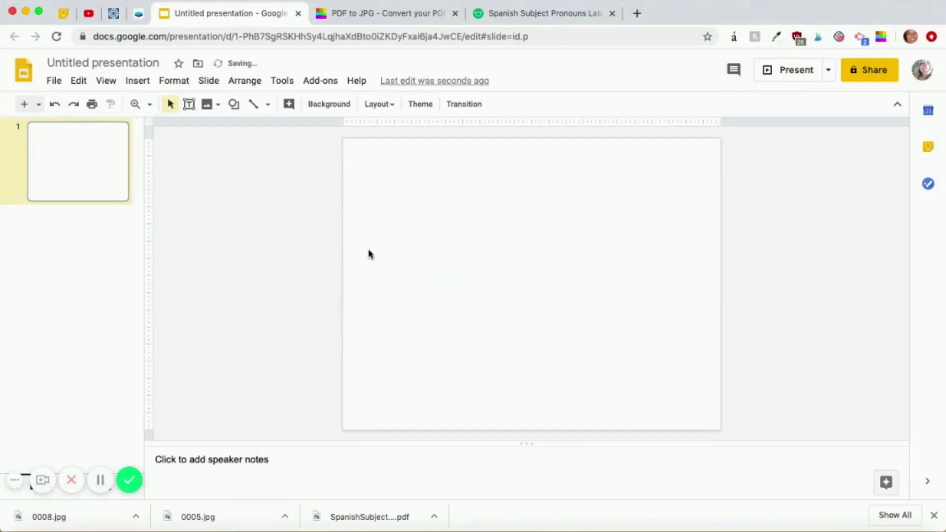
mouse_move(471, 216)
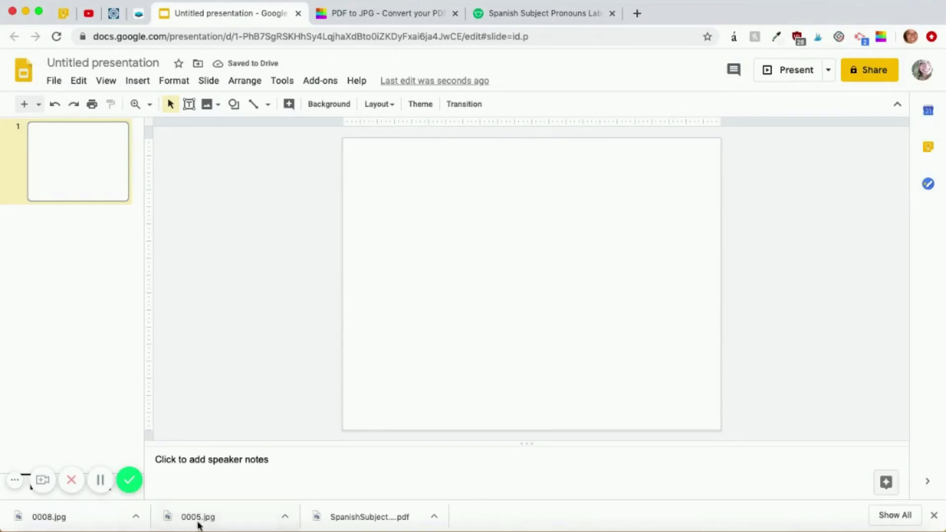
mouse_move(91, 182)
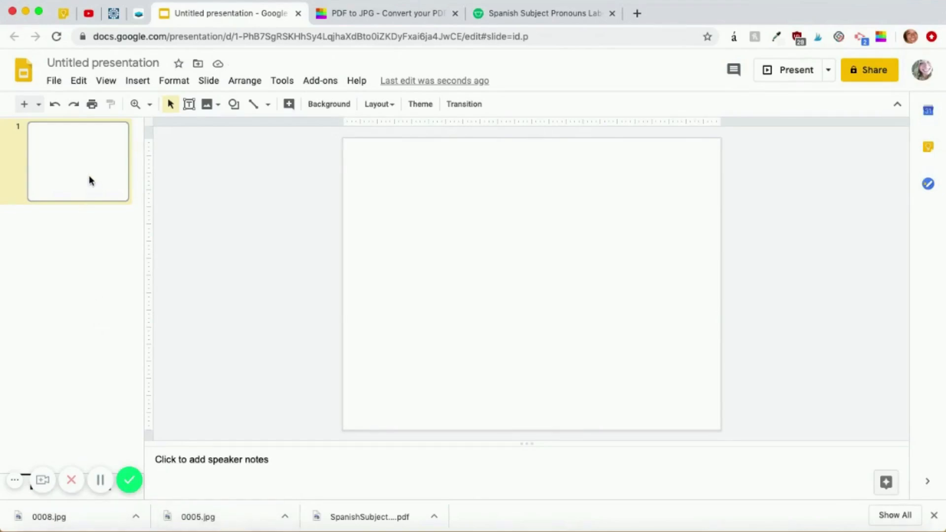
Set the first slide's background to the uploaded SUBJECT PRONOUNS #1 maze worksheet JPG.
right_click(69, 166)
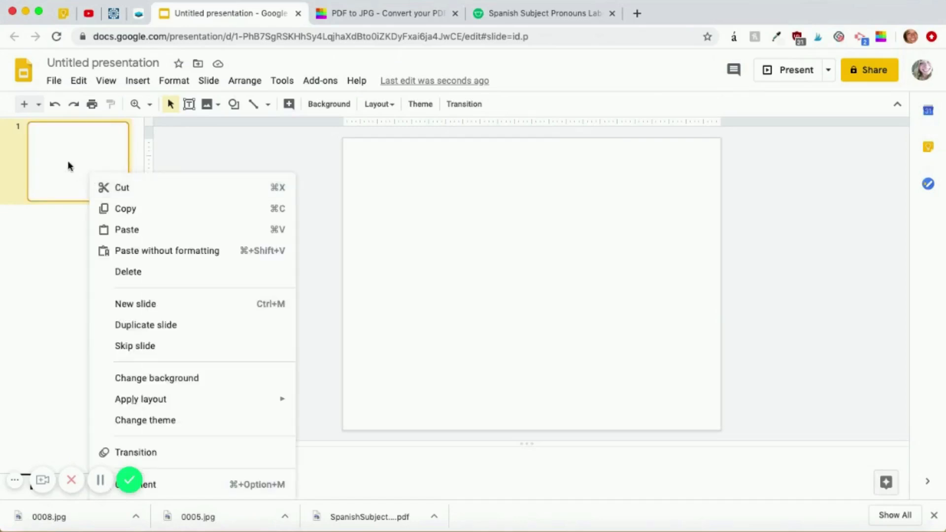
mouse_move(157, 377)
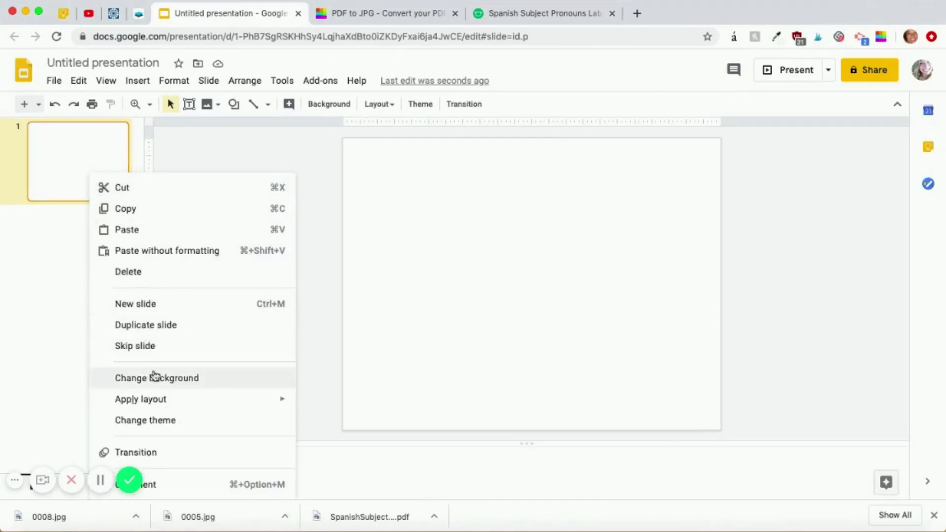
left_click(157, 377)
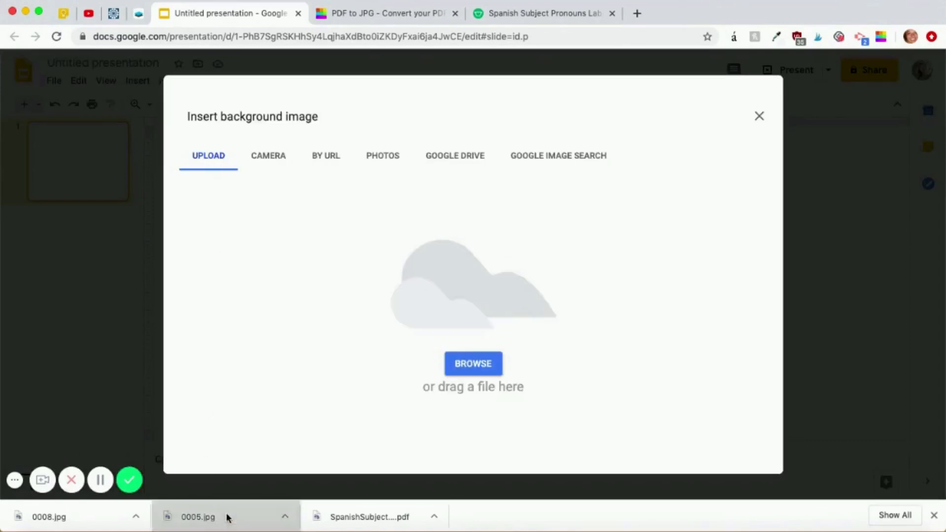
left_click(473, 364)
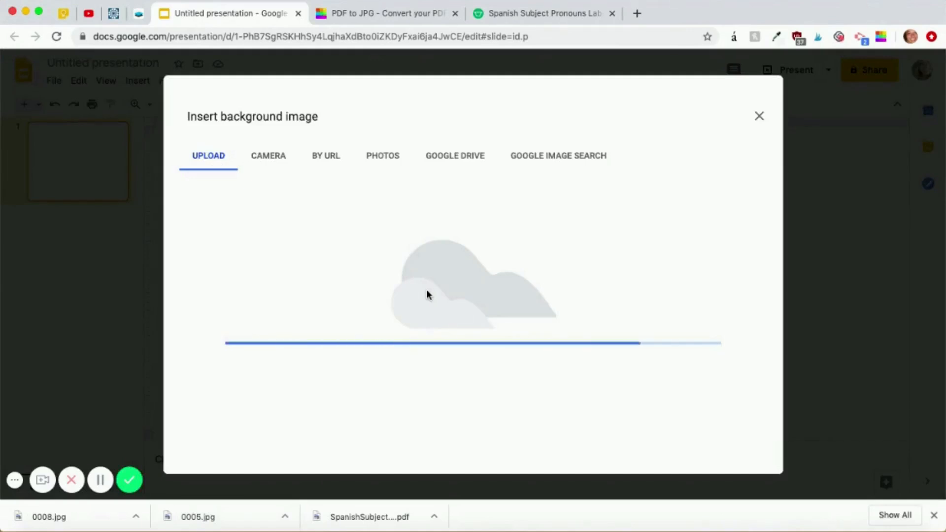
left_click(759, 116)
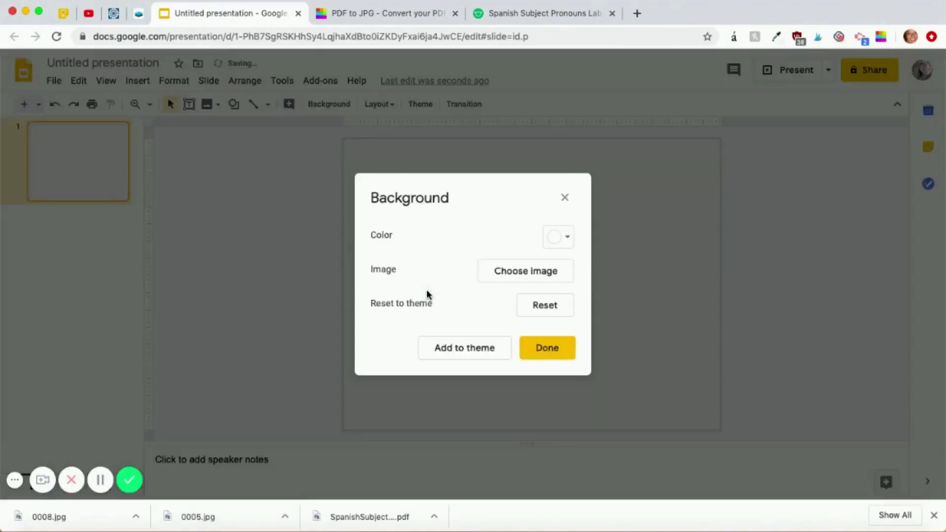
left_click(546, 348)
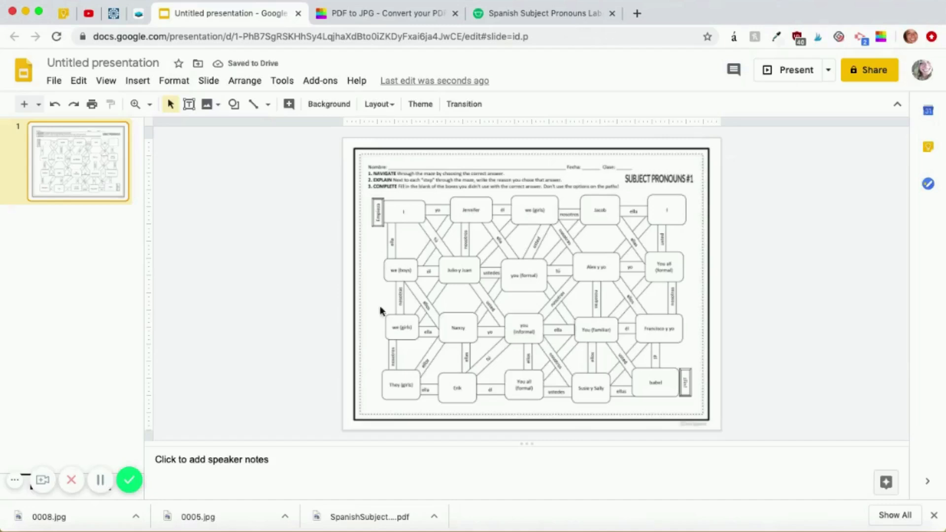
mouse_move(389, 187)
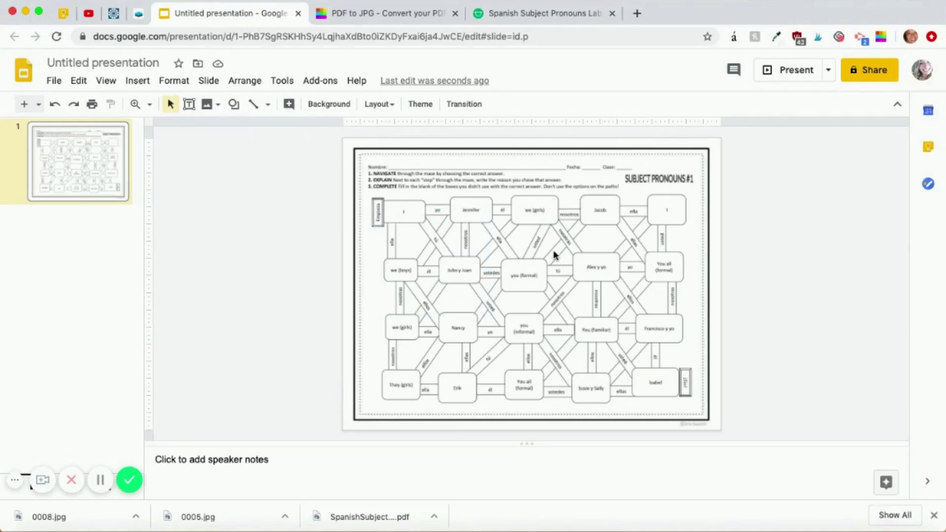
left_click(268, 103)
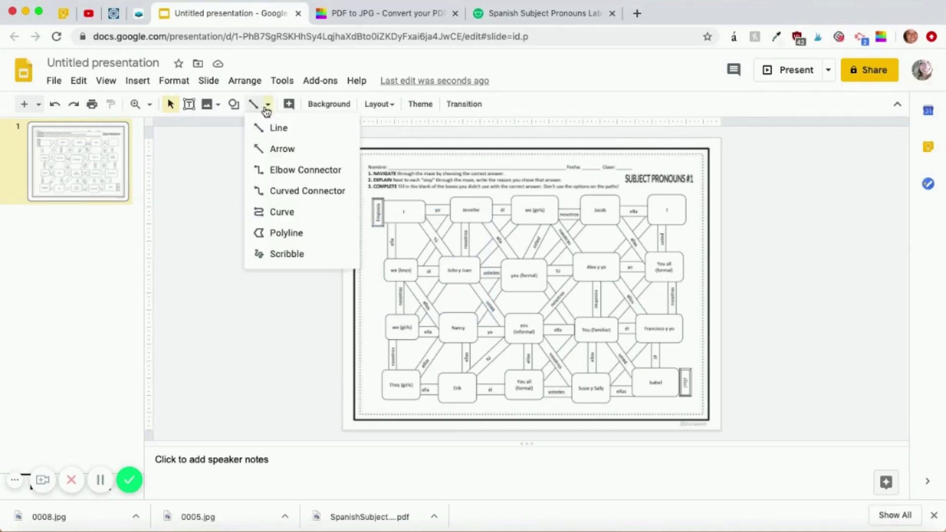
mouse_move(314, 253)
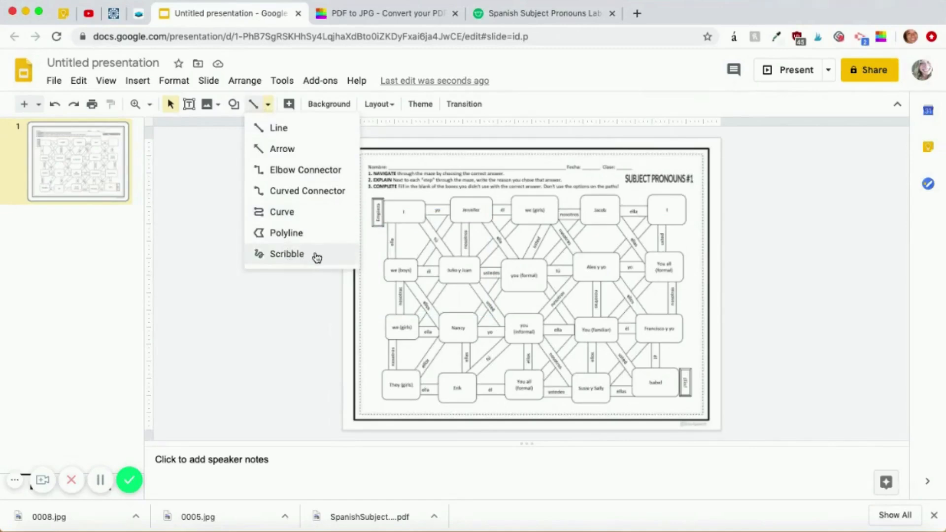
left_click(287, 253)
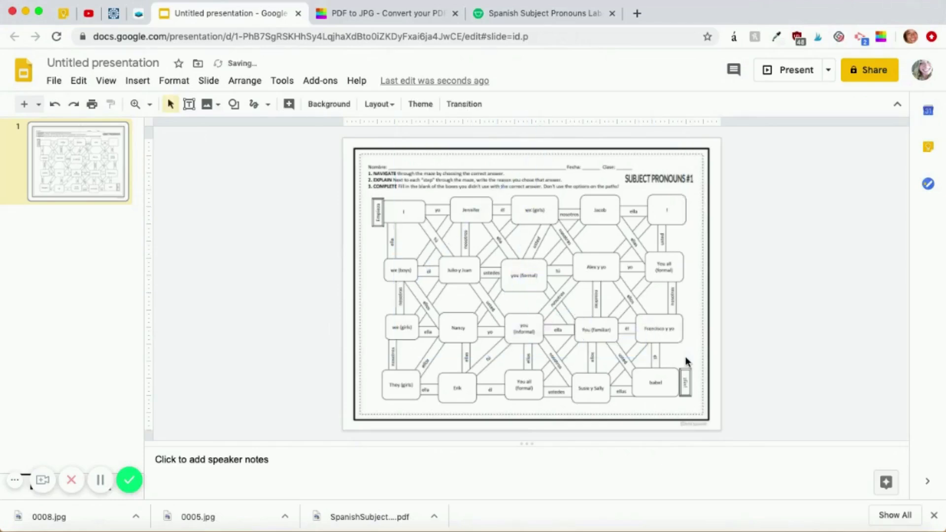
left_click(254, 103)
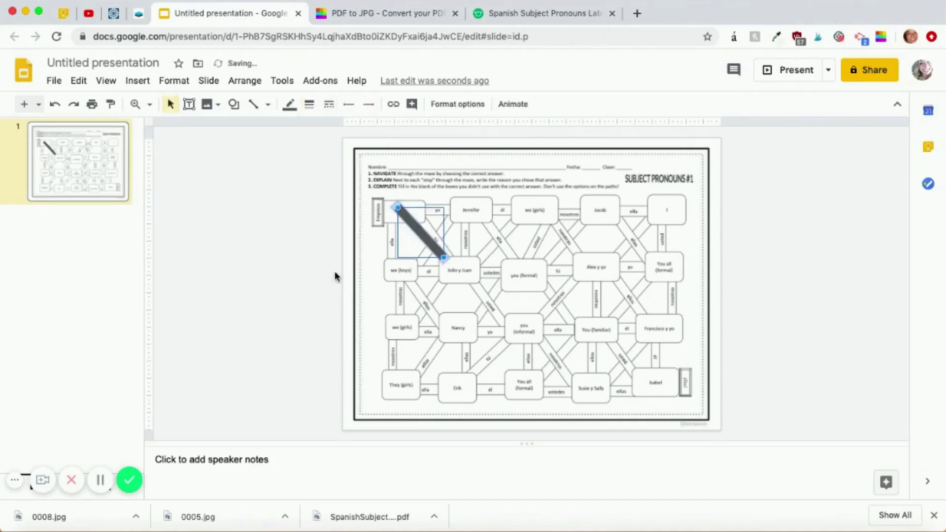
left_click(330, 103)
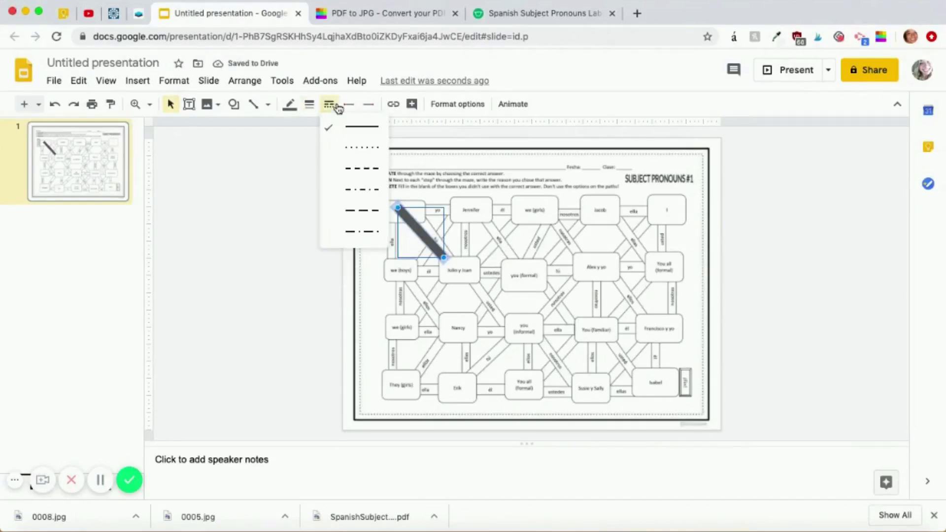
left_click(289, 104)
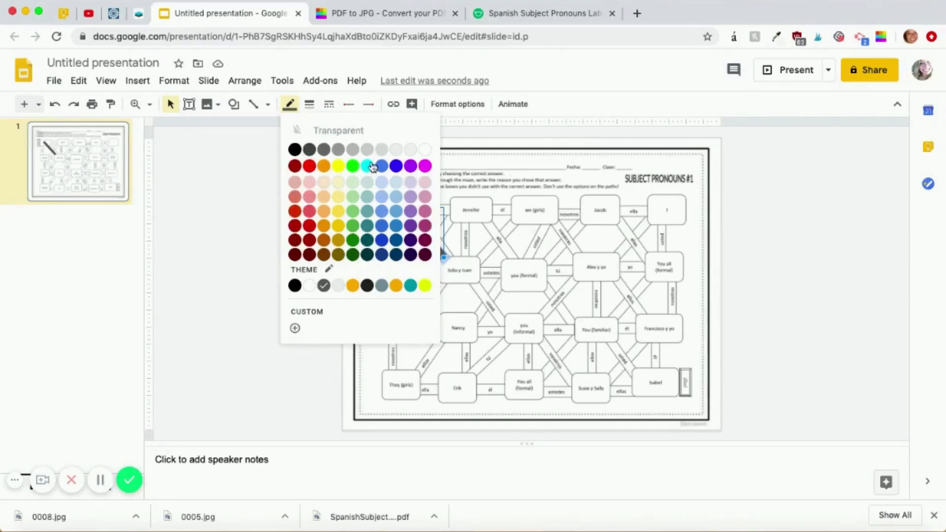
left_click(424, 165)
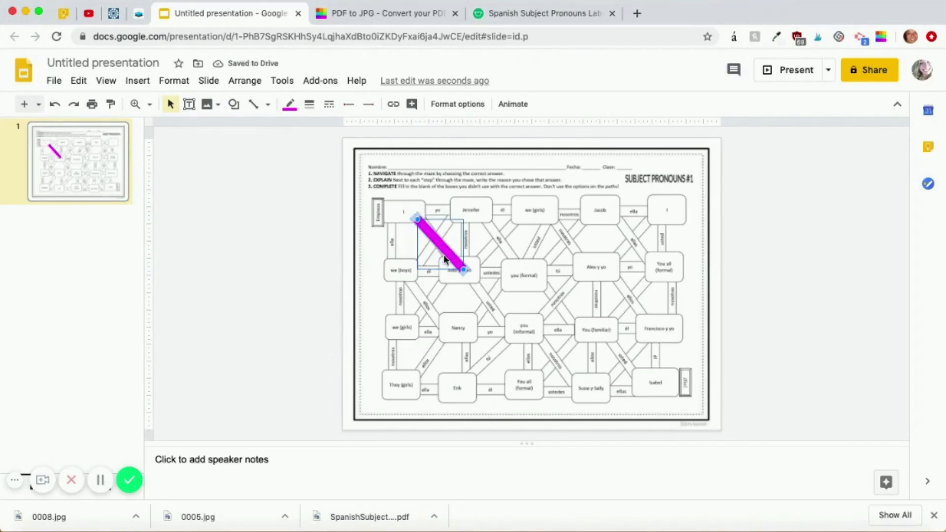
key("Delete")
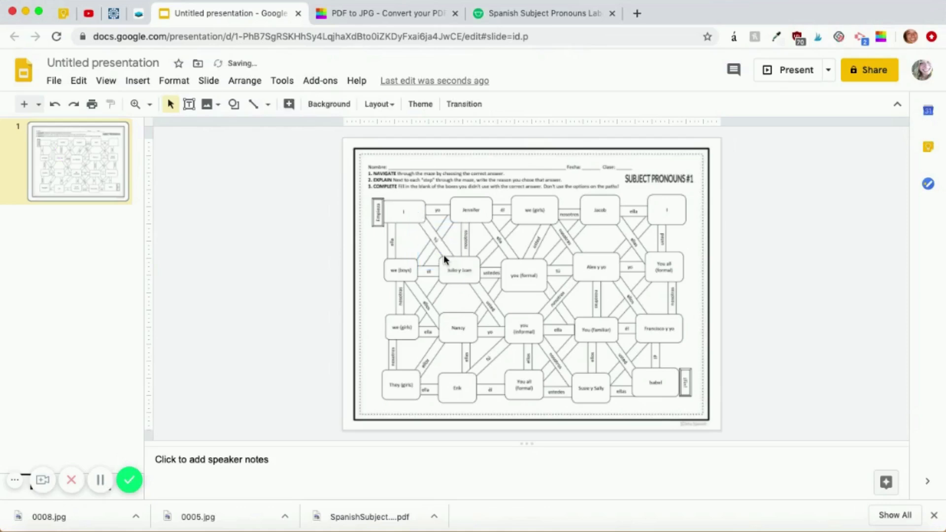
mouse_move(93, 179)
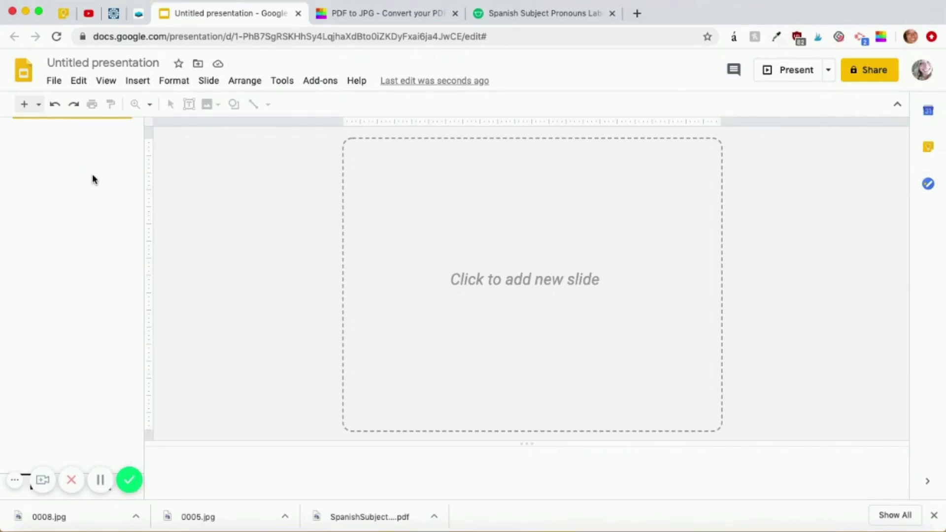
mouse_move(320, 79)
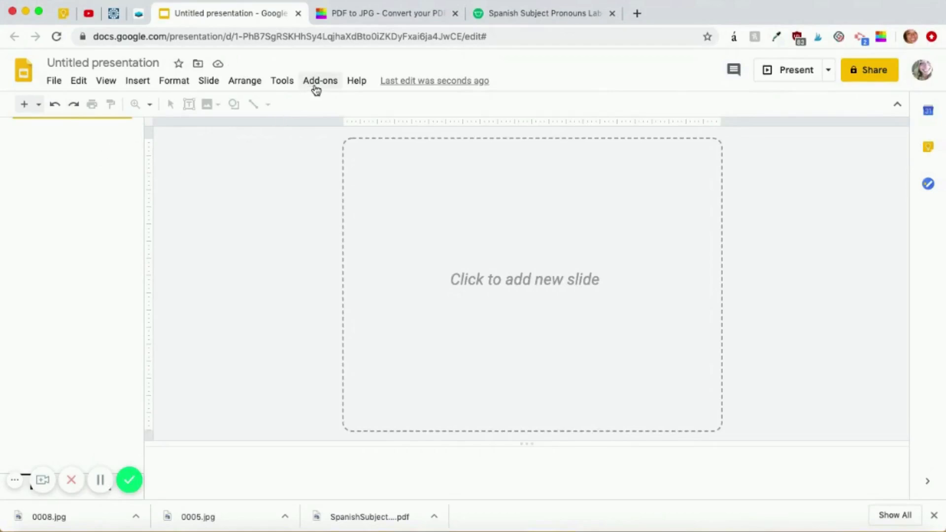
Launch the Slides Toolbox add-on from the Add-ons menu.
left_click(319, 80)
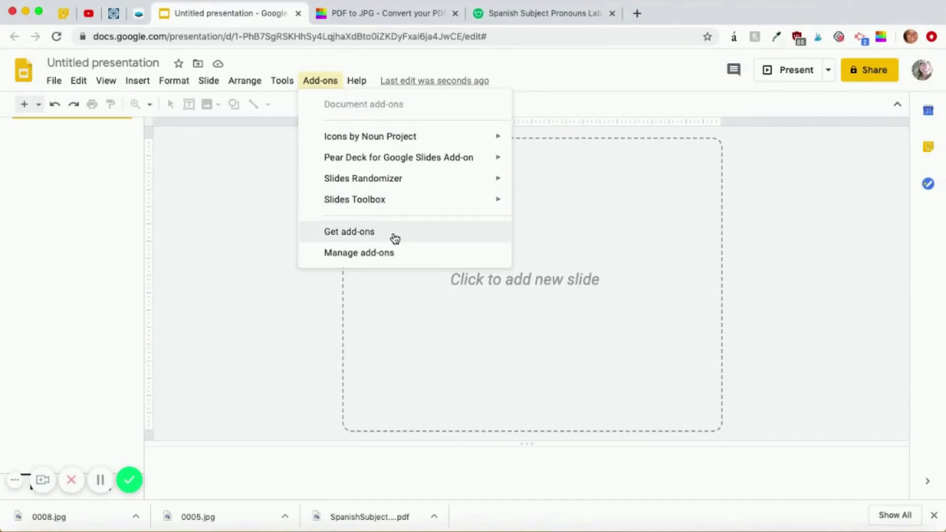
mouse_move(393, 219)
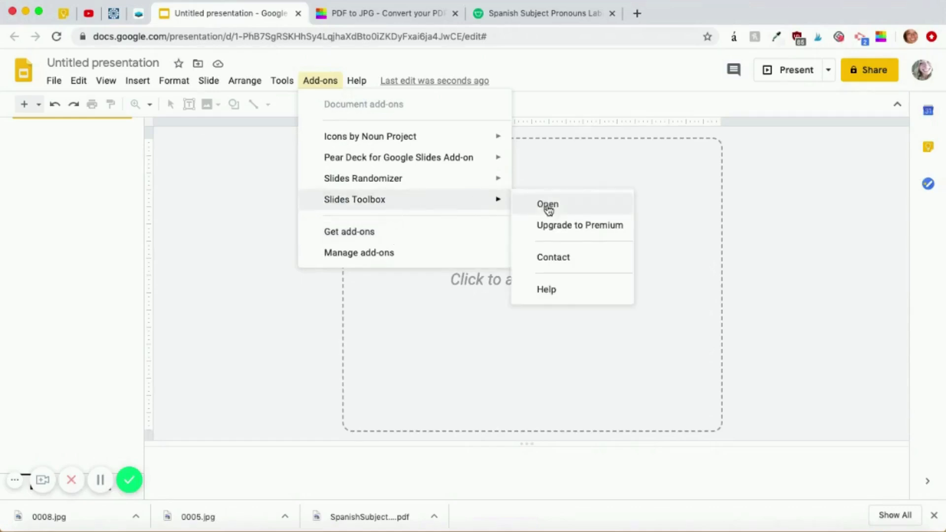
left_click(547, 204)
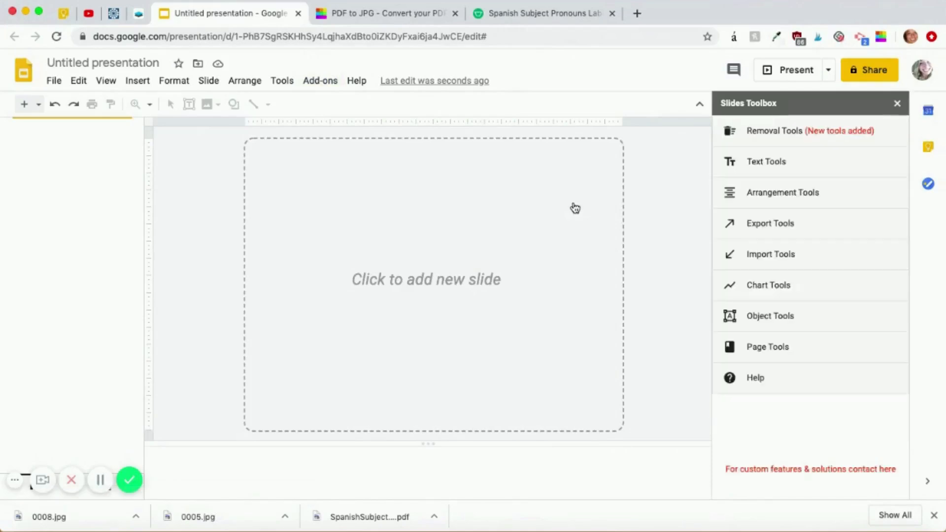
mouse_move(827, 272)
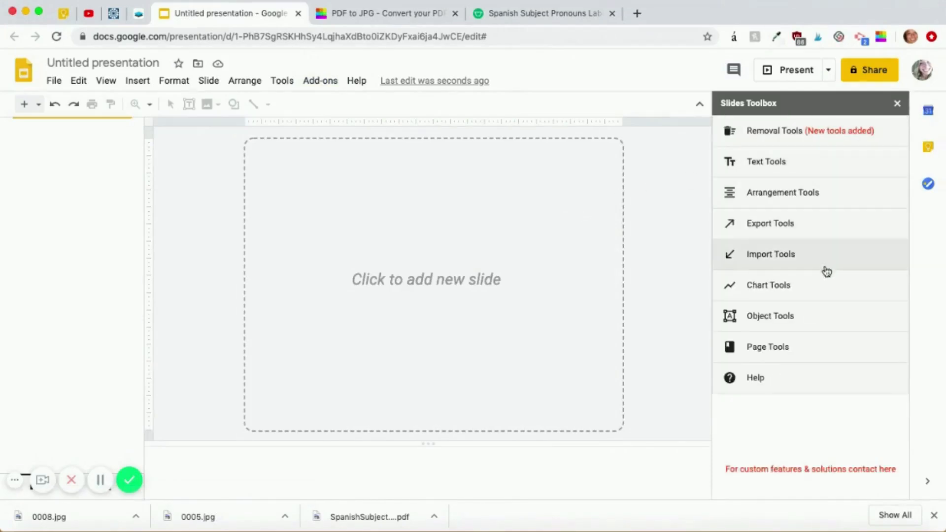
Set the Import images wizard to single image per slide as page background and continue to the file chooser.
left_click(771, 254)
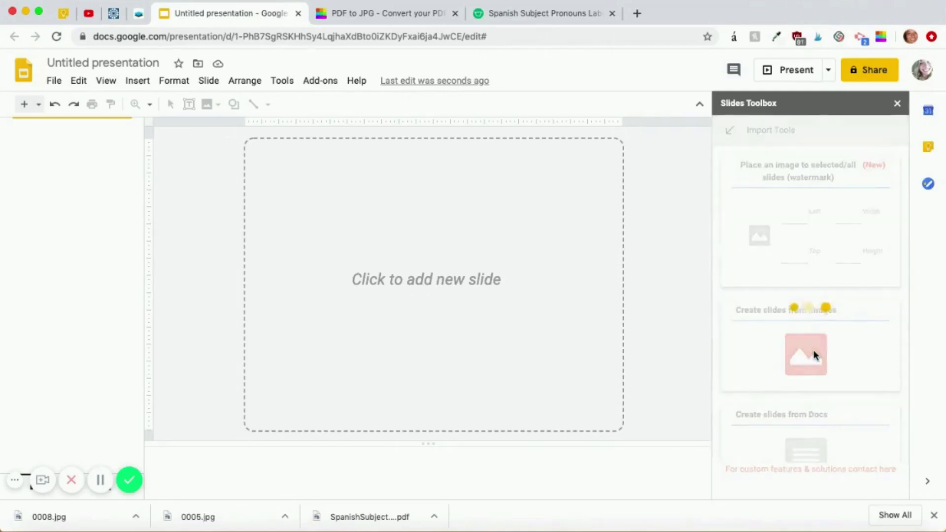
left_click(805, 353)
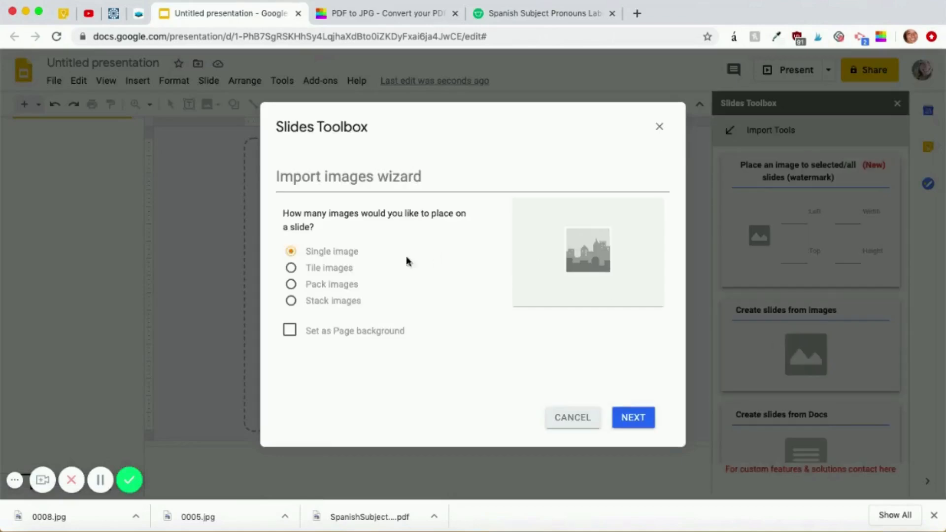
mouse_move(330, 268)
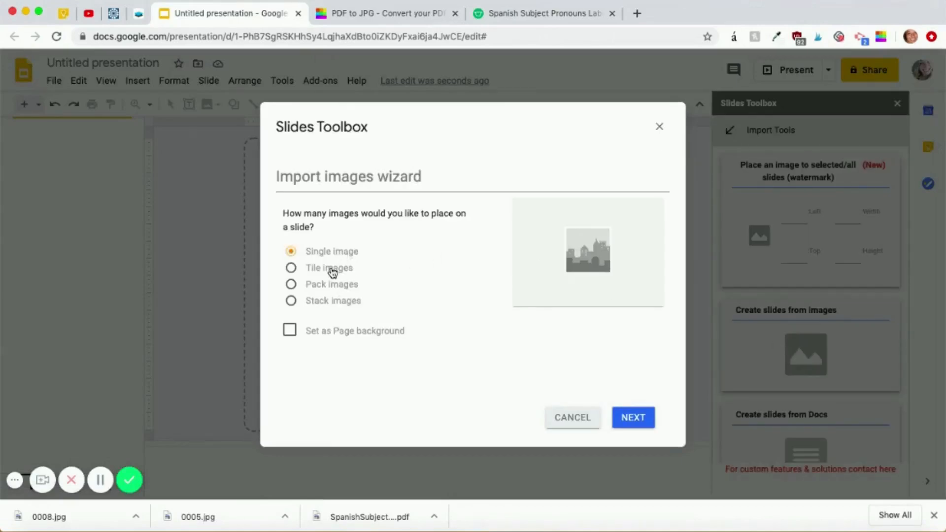
left_click(291, 284)
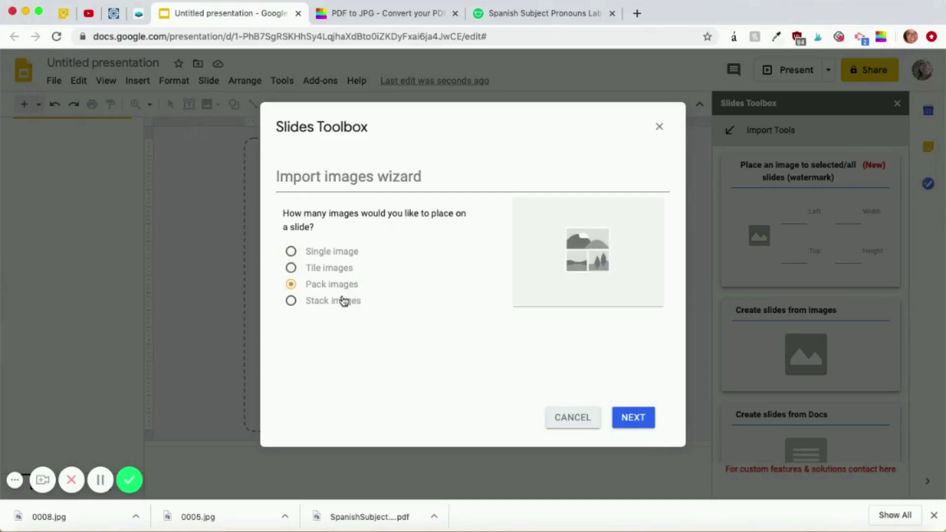
left_click(292, 251)
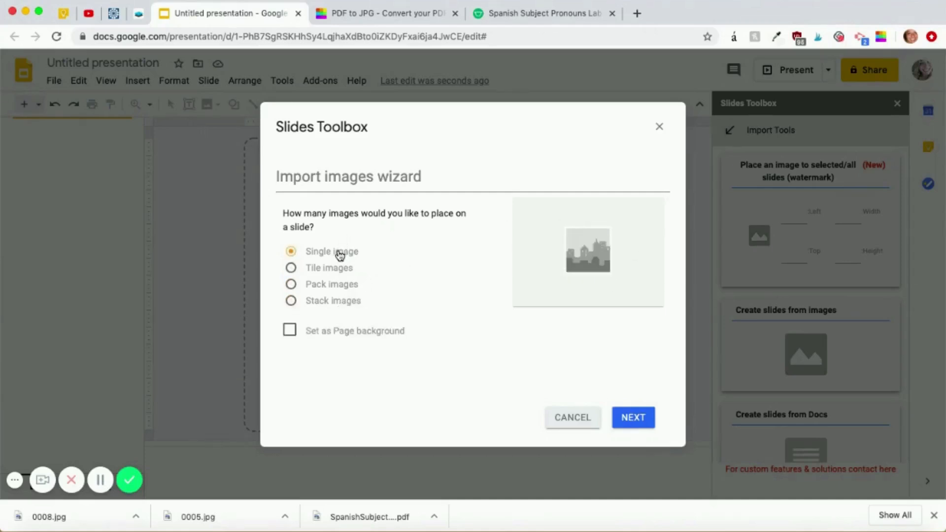
mouse_move(341, 332)
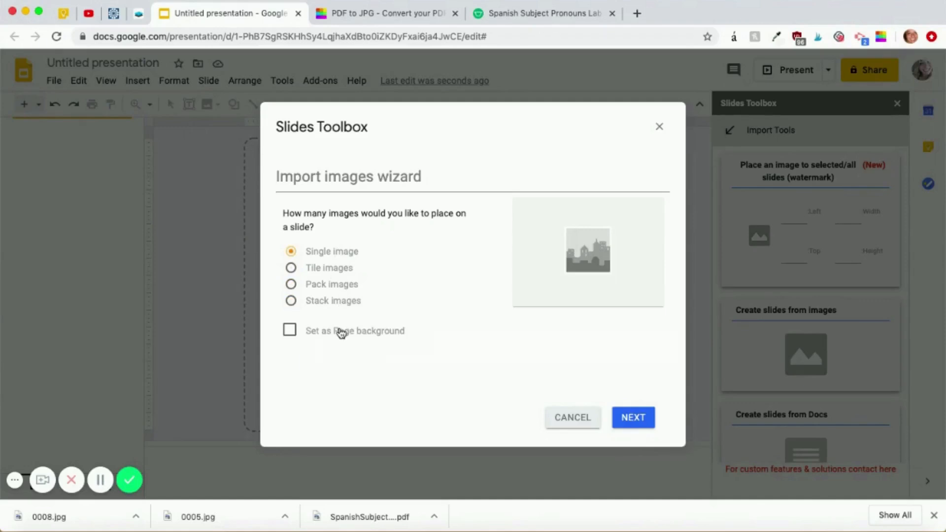
left_click(290, 330)
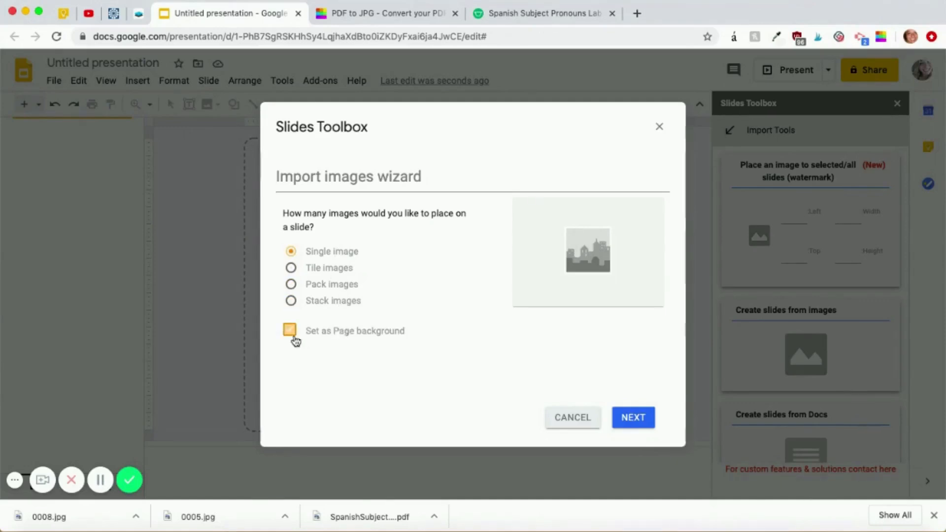
left_click(290, 330)
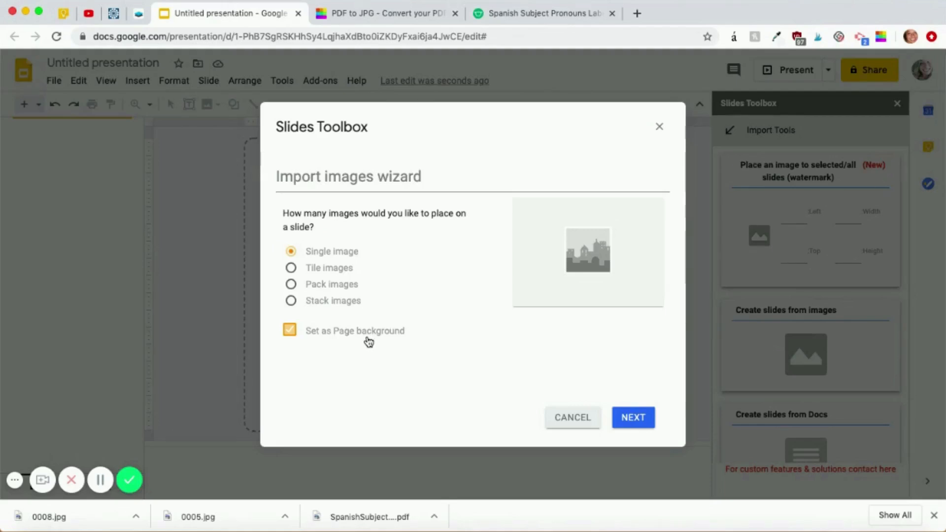
mouse_move(525, 361)
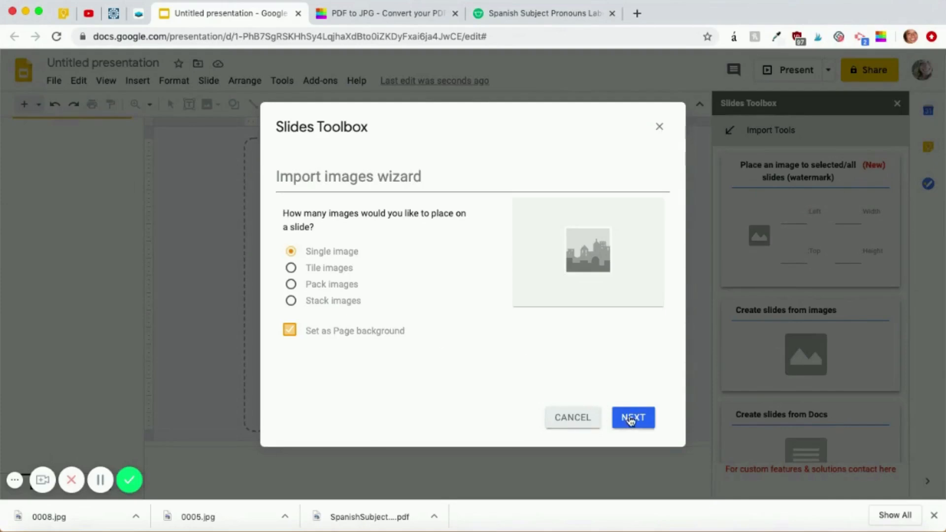
left_click(633, 418)
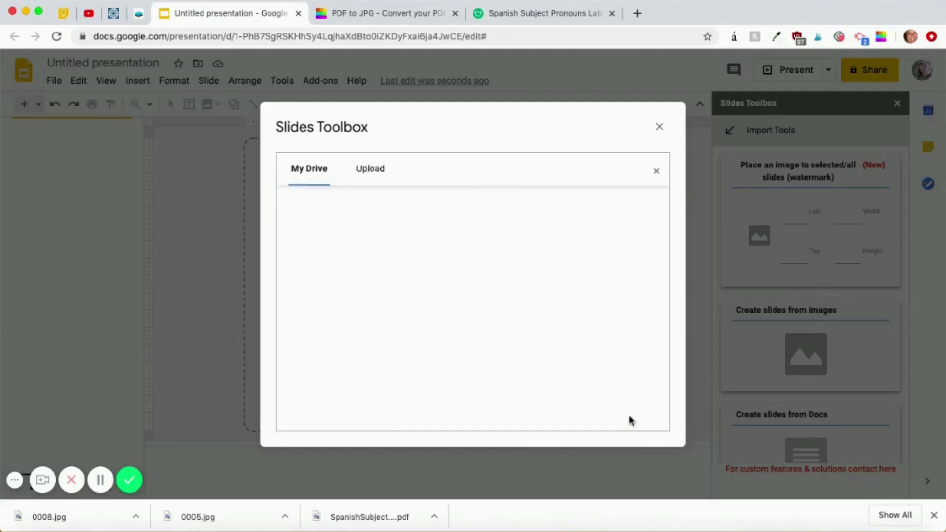
Upload 0005.jpg and 0008.jpg from the computer to create two maze-background slides.
left_click(369, 168)
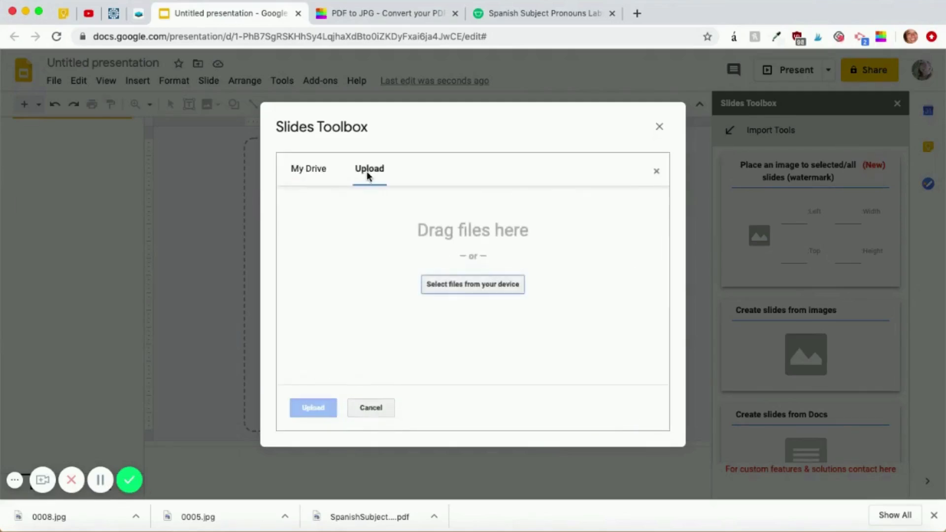
mouse_move(420, 301)
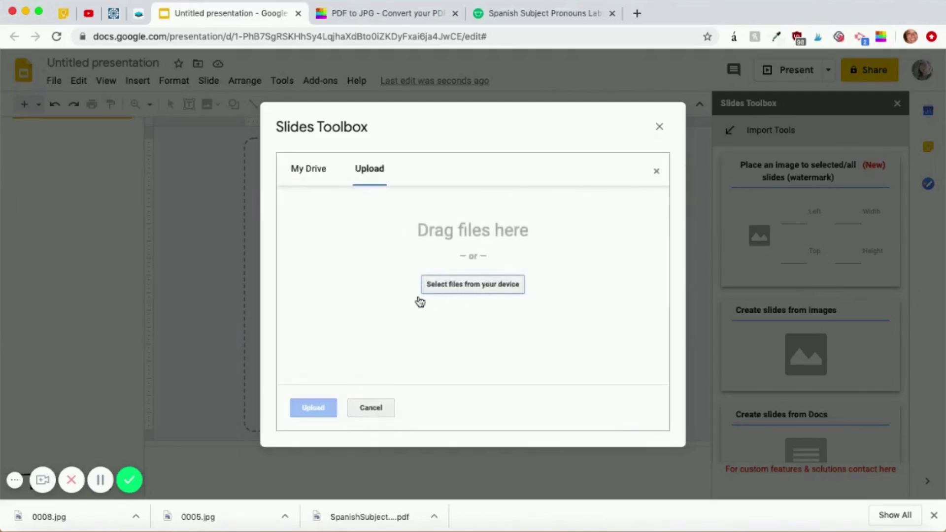
mouse_move(472, 283)
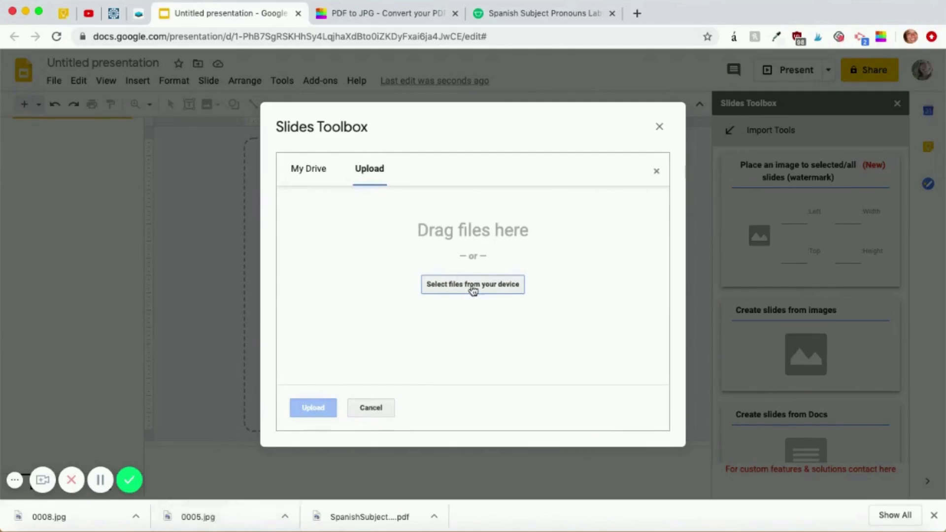
left_click(472, 283)
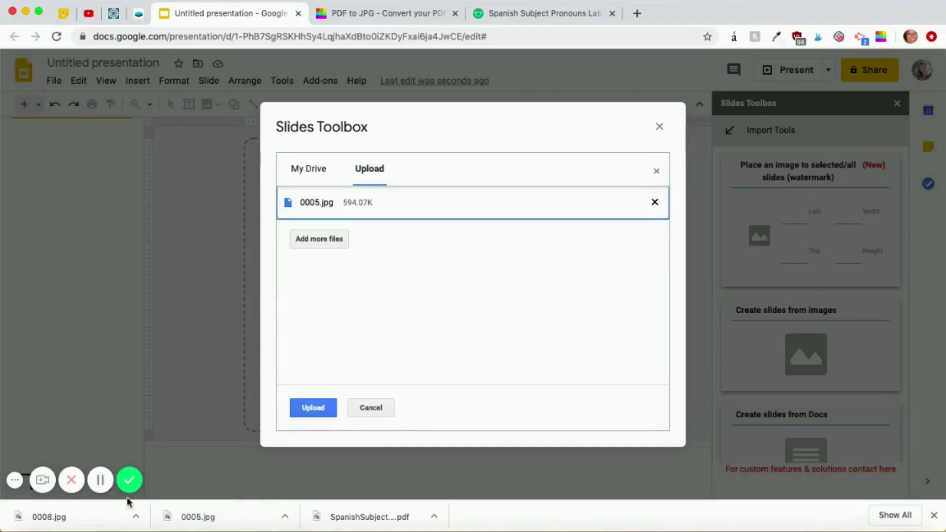
left_click(318, 238)
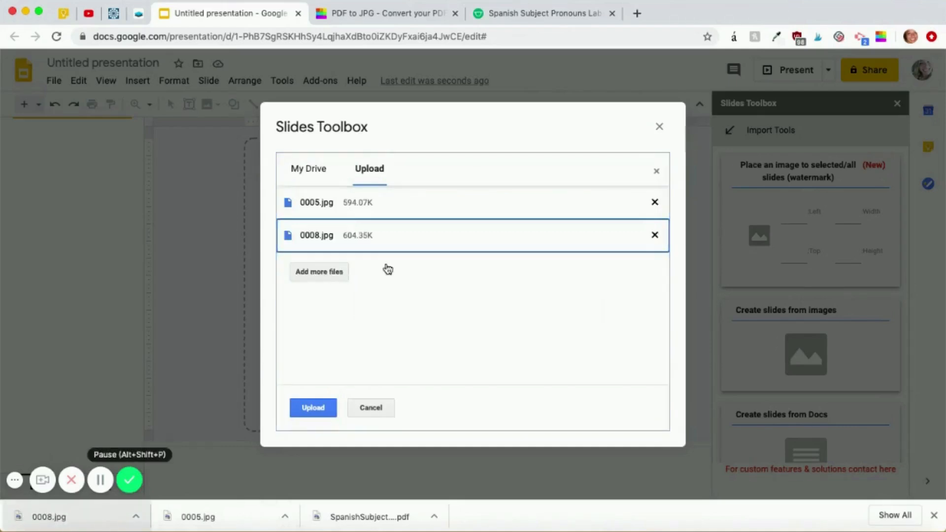
mouse_move(386, 200)
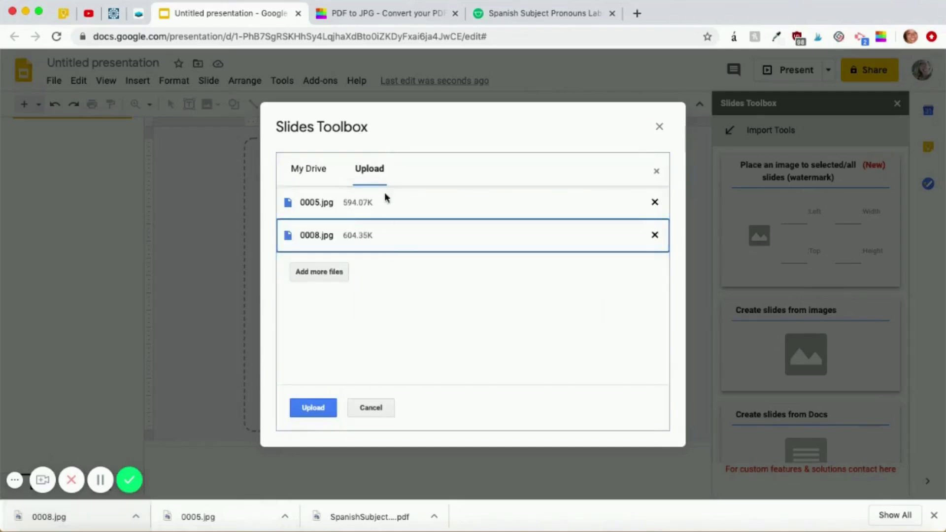
mouse_move(391, 248)
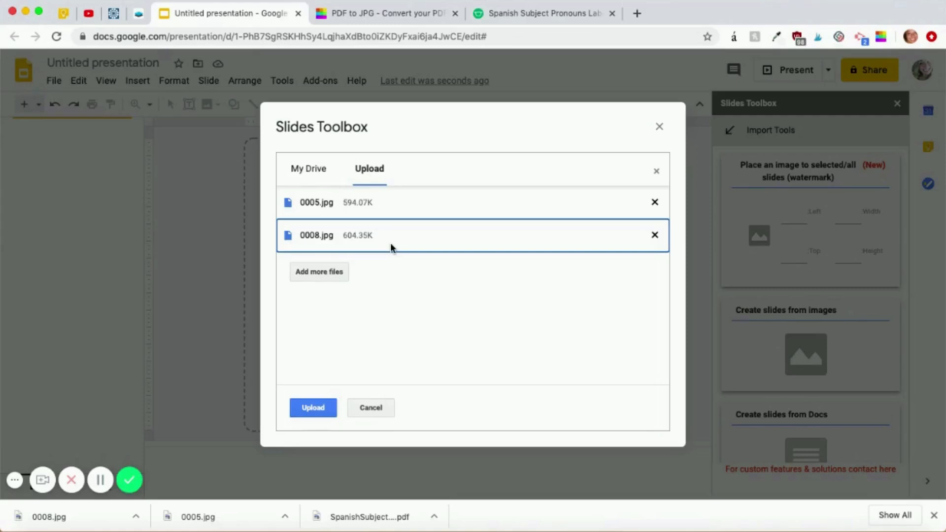
mouse_move(421, 354)
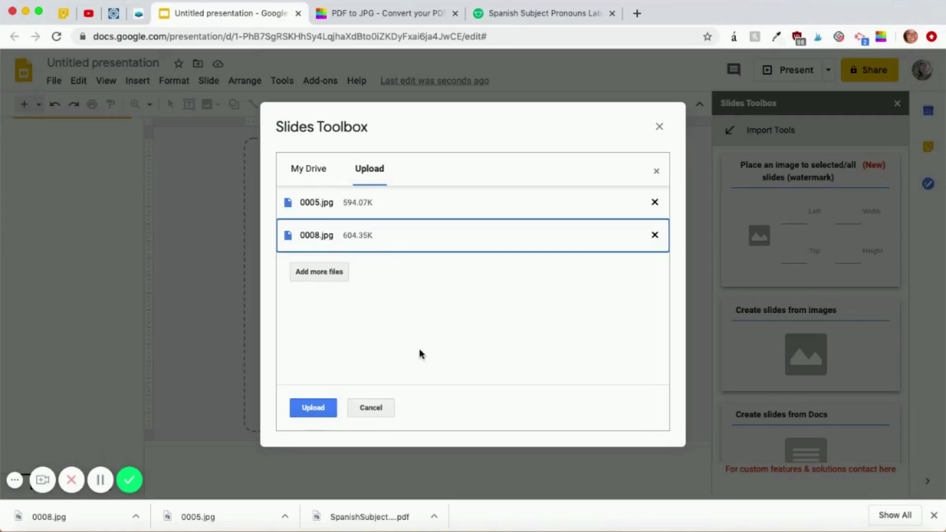
left_click(312, 407)
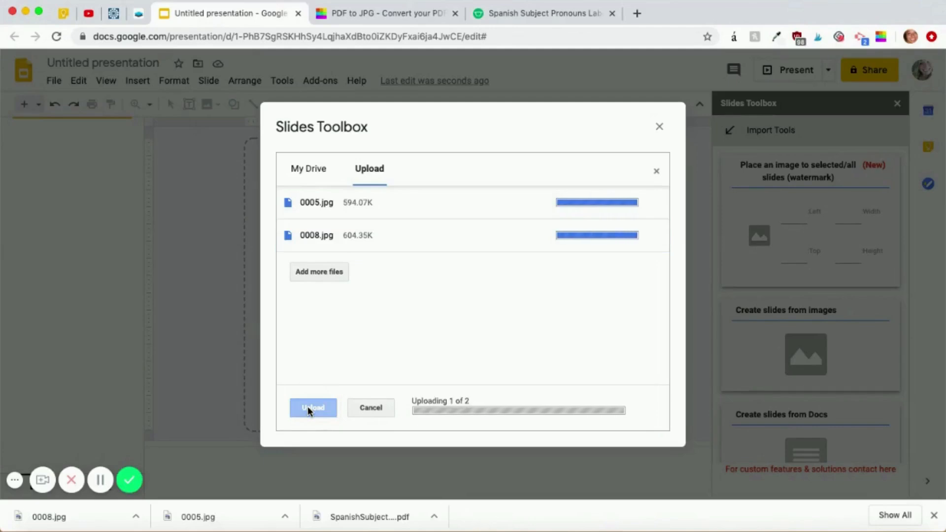
left_click(313, 407)
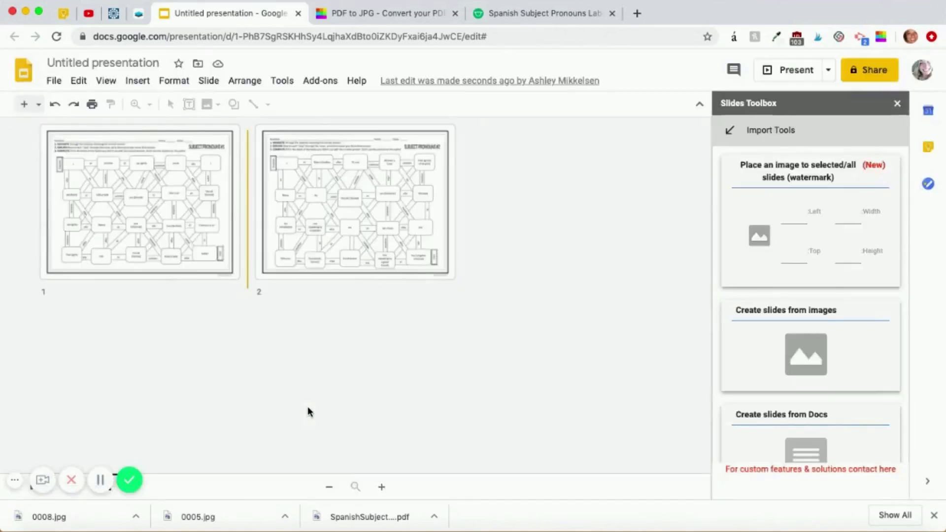
mouse_move(331, 217)
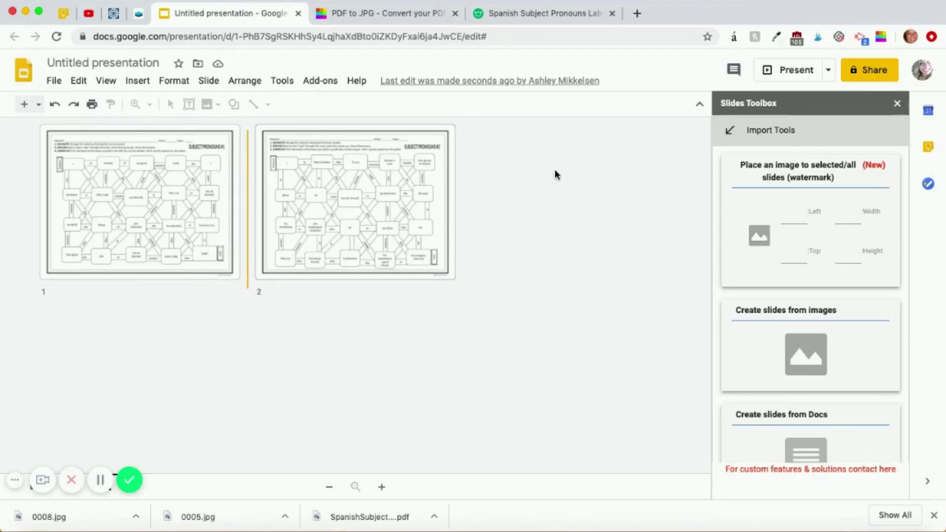
Close the toolbox and draw a 12px blue line on slide 1.
left_click(896, 103)
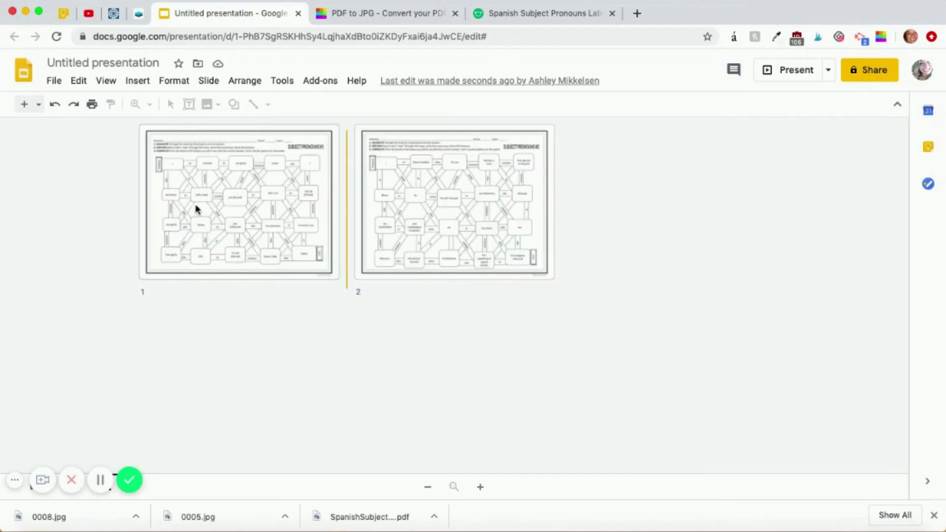
left_click(238, 201)
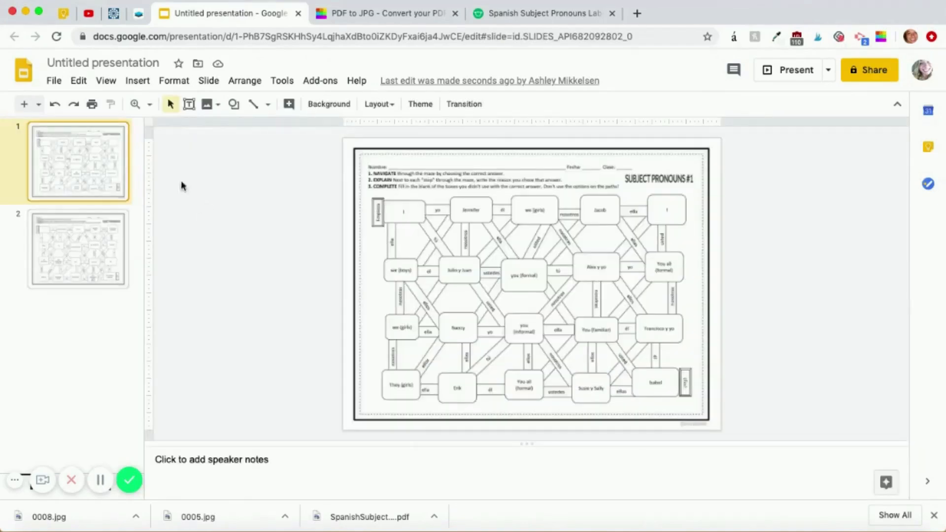
mouse_move(254, 103)
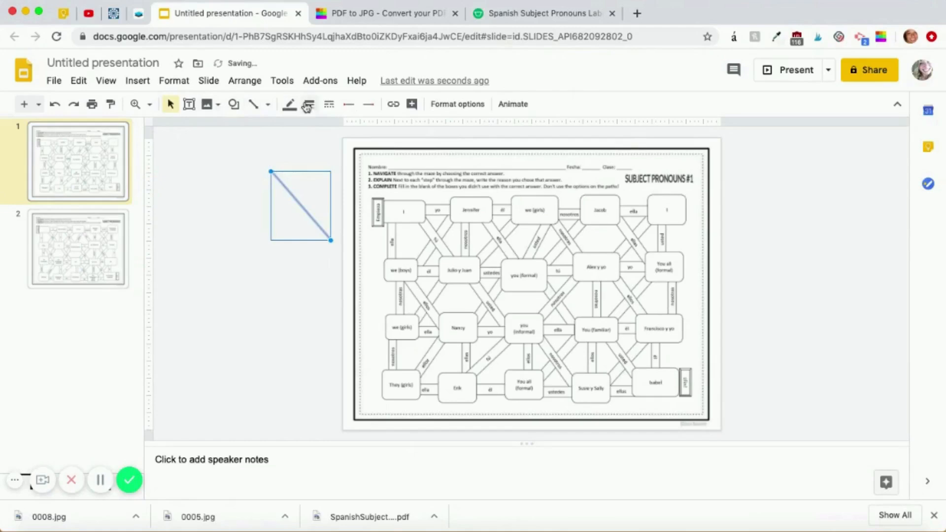
left_click(309, 103)
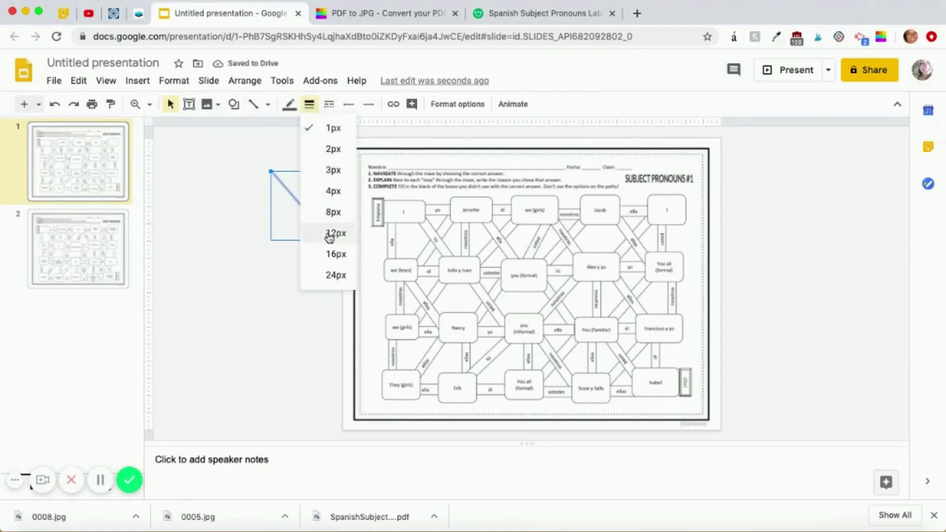
left_click(292, 103)
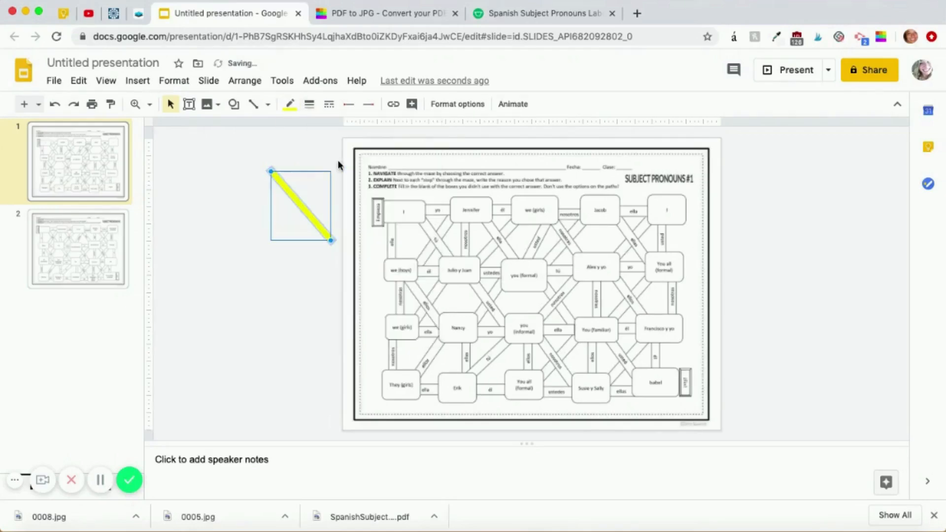
left_click(289, 104)
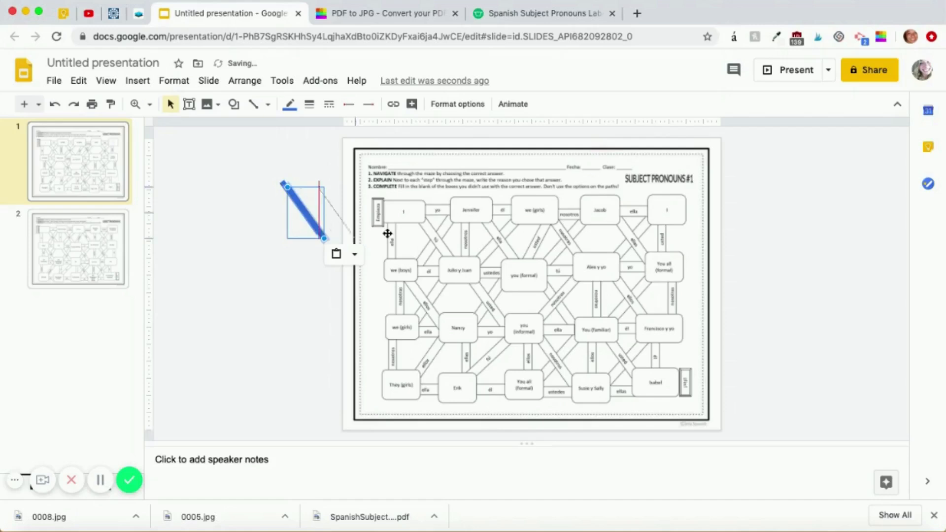
Arrange four blue line pieces beside the maze and select all of them together.
left_click_drag(304, 211, 401, 241)
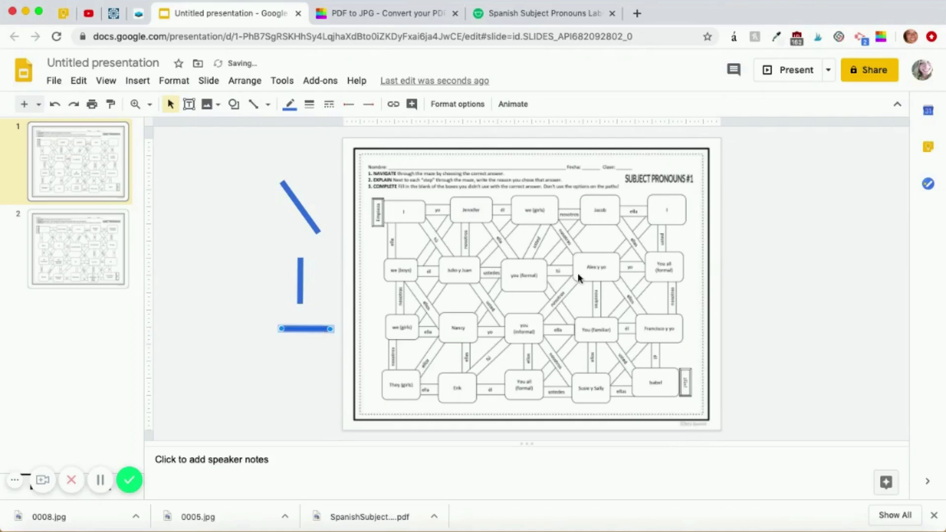
left_click(301, 210)
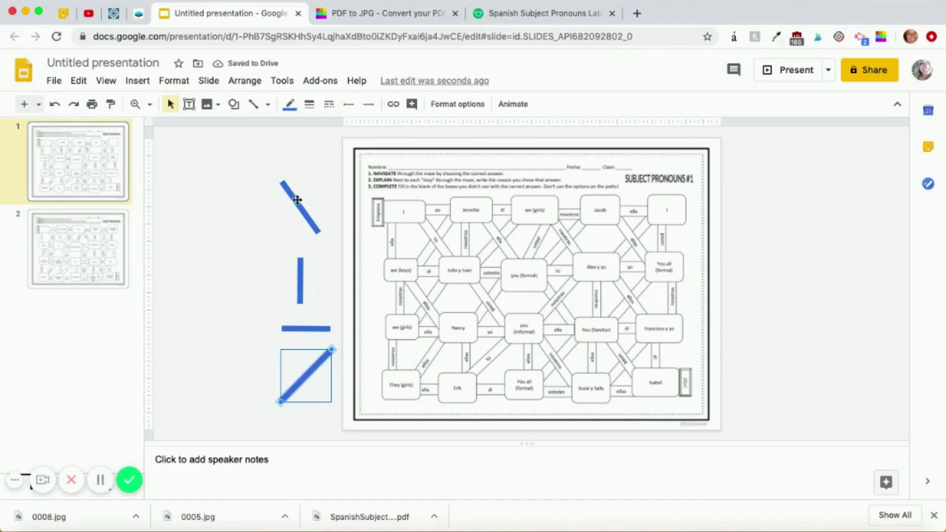
left_click(232, 246)
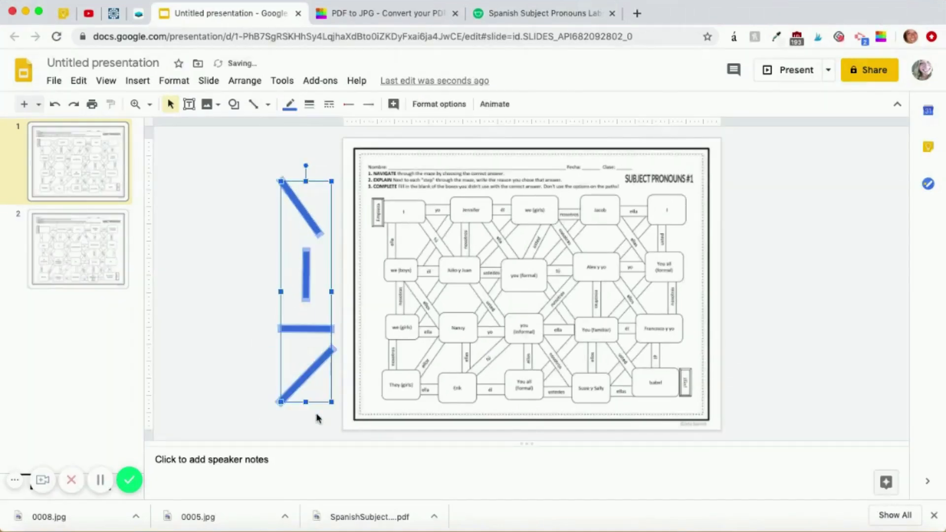
mouse_move(308, 284)
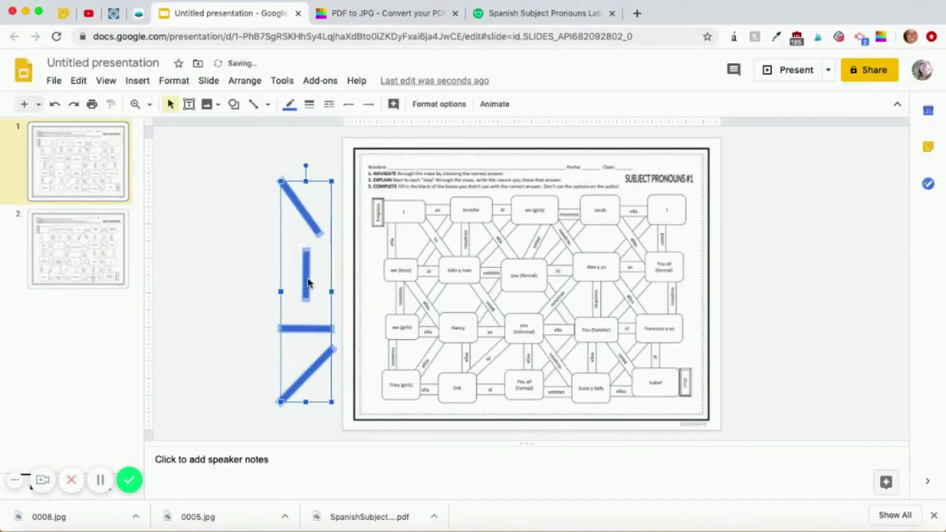
left_click(241, 173)
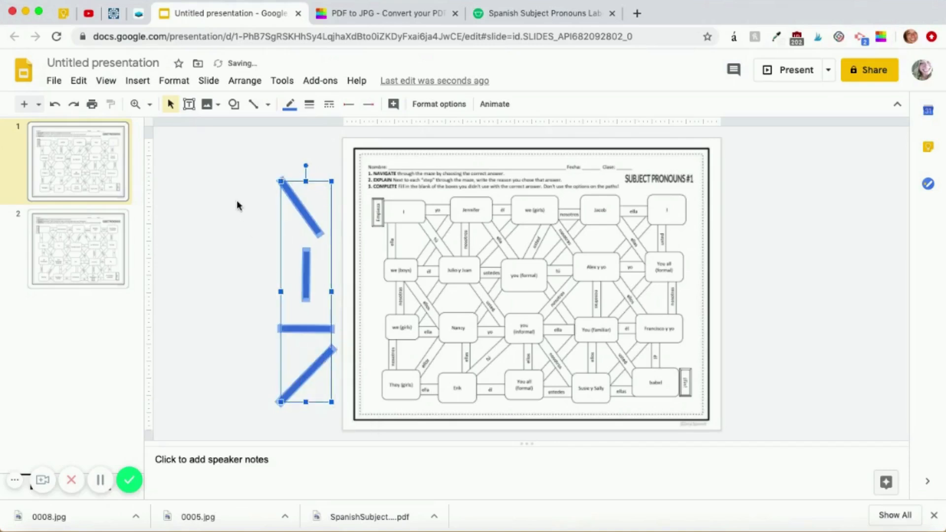
mouse_move(336, 158)
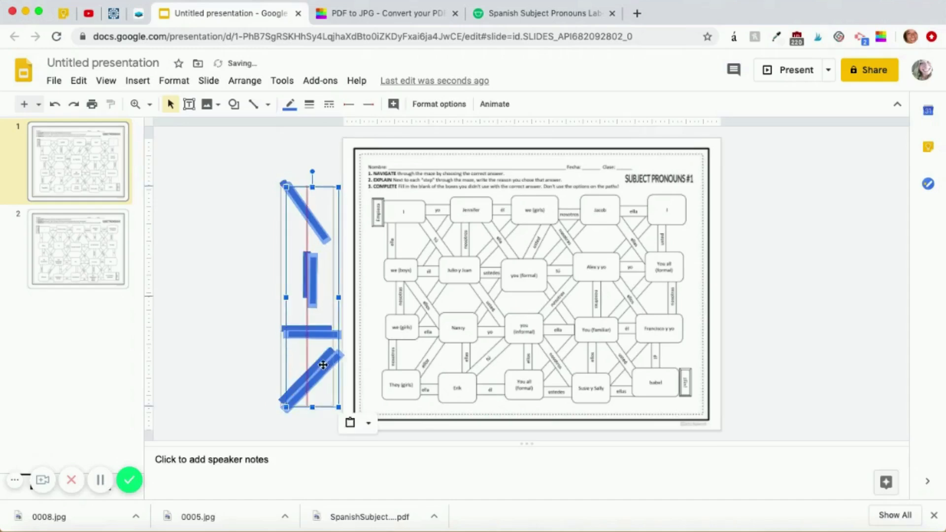
left_click(219, 183)
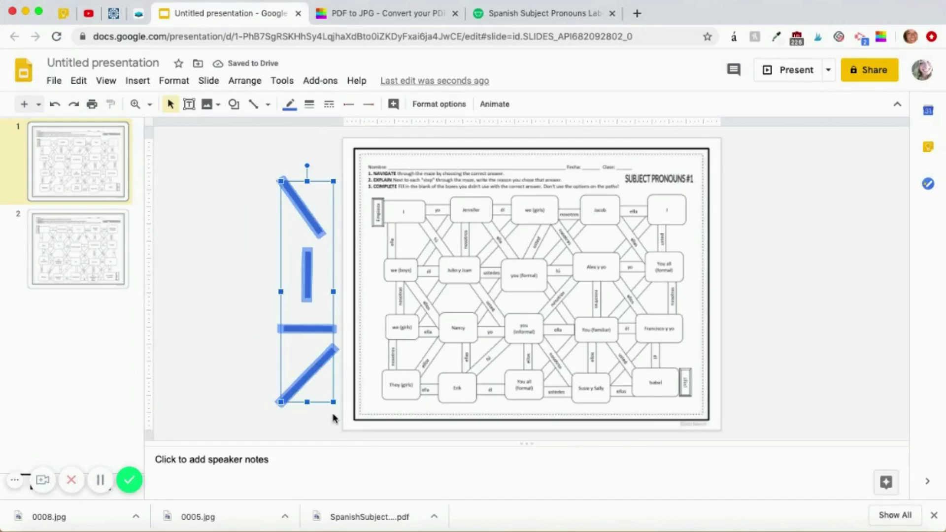
mouse_move(320, 278)
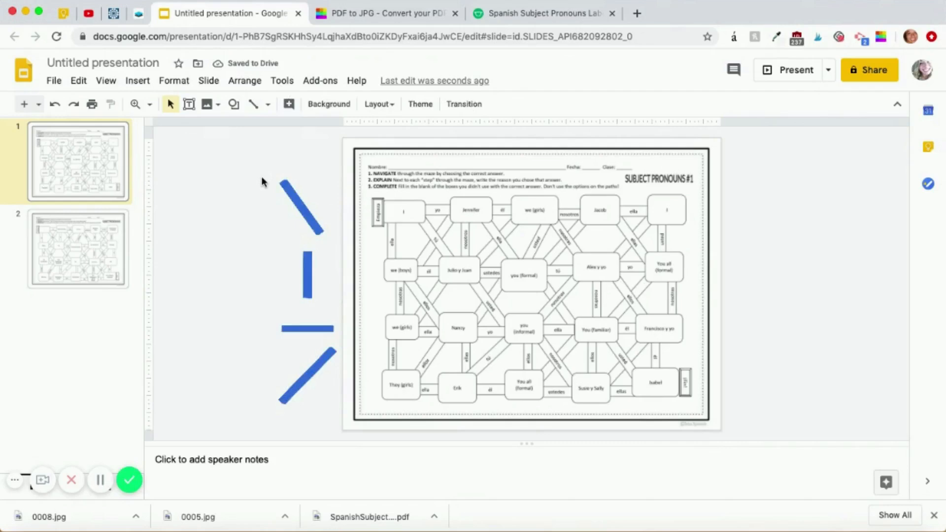
mouse_move(207, 104)
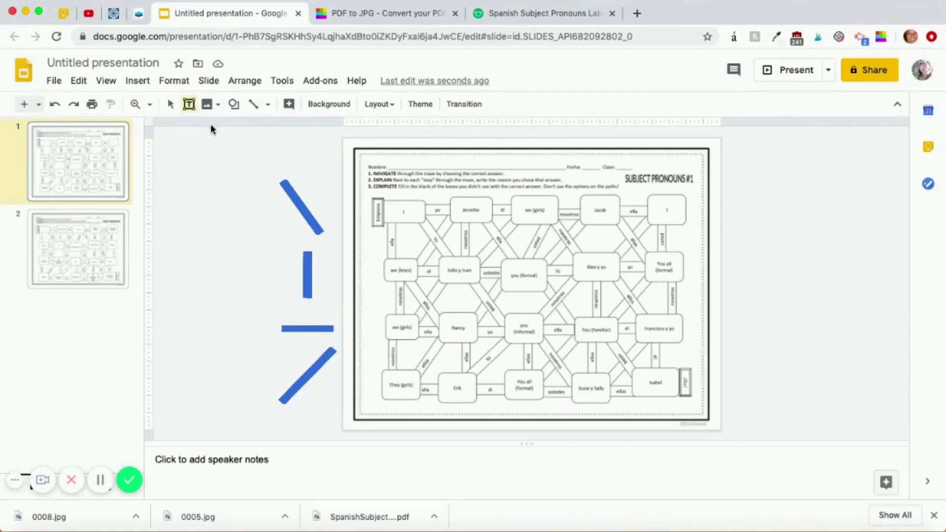
Add a rectangle reading 'Drag and drop the shapes to mark your answers.'.
left_click(234, 104)
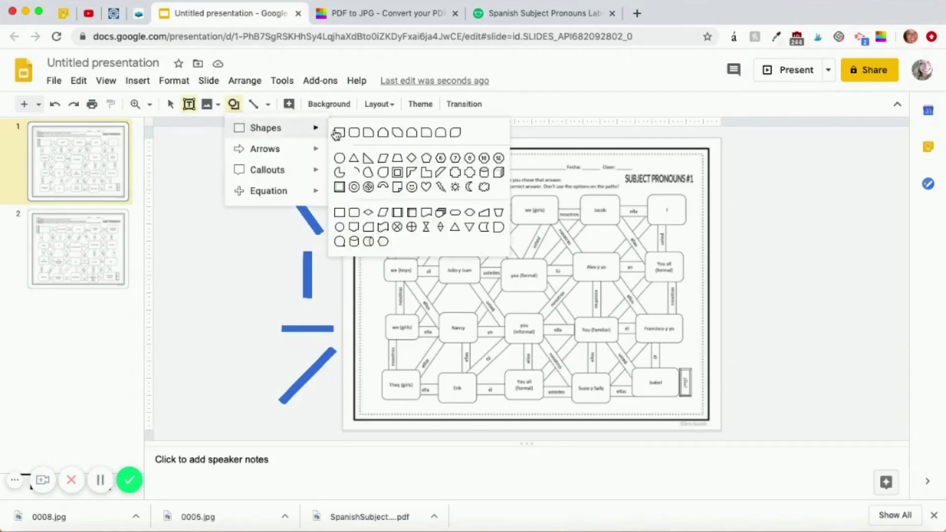
left_click(339, 132)
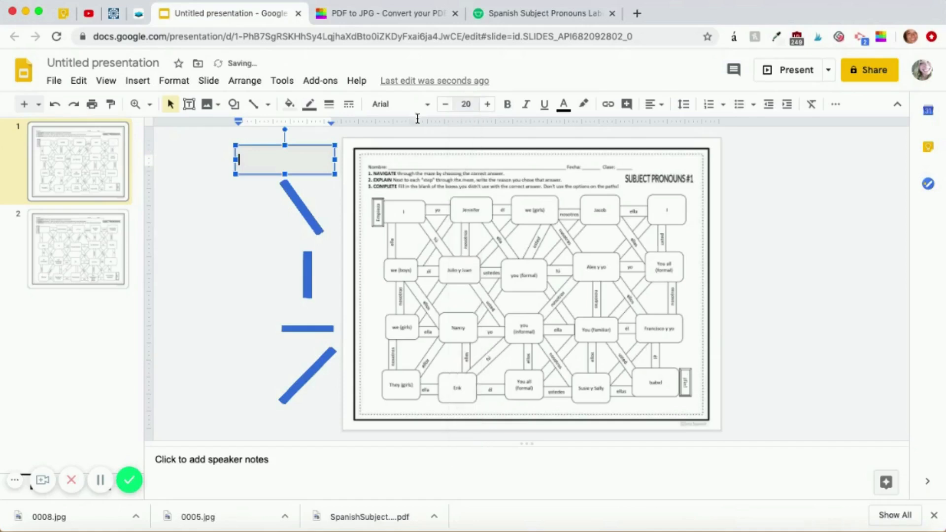
type("Drag")
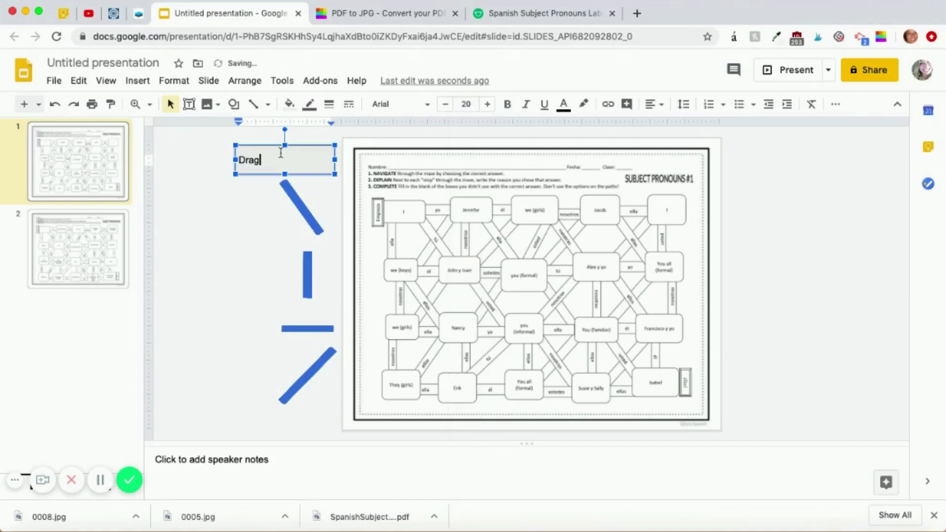
type("and drop the shapes")
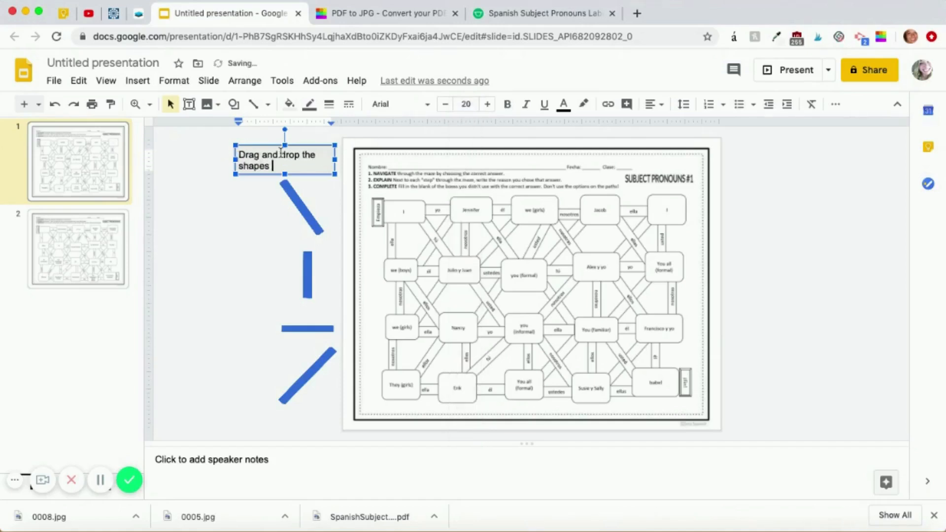
type("to mark y")
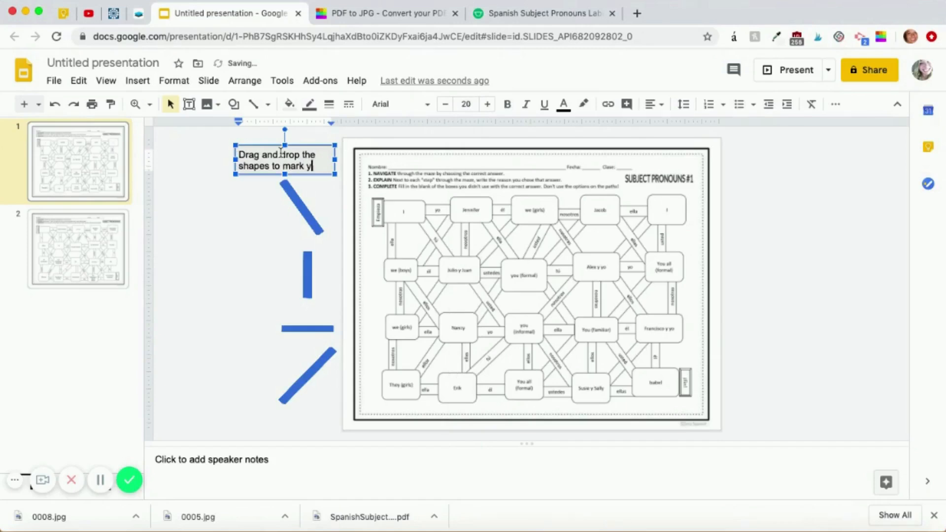
type("our answers.")
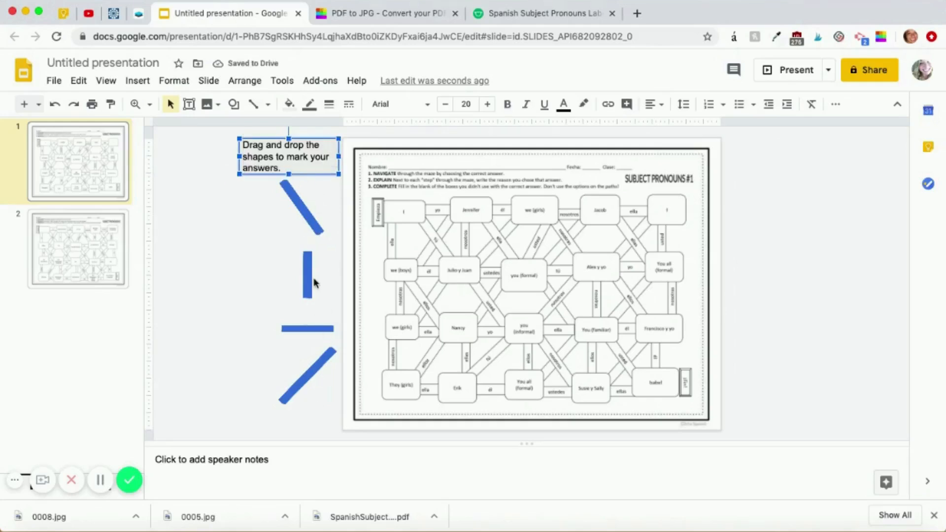
Copy the instruction box with the blue pieces and bring them to slide 2.
left_click(218, 145)
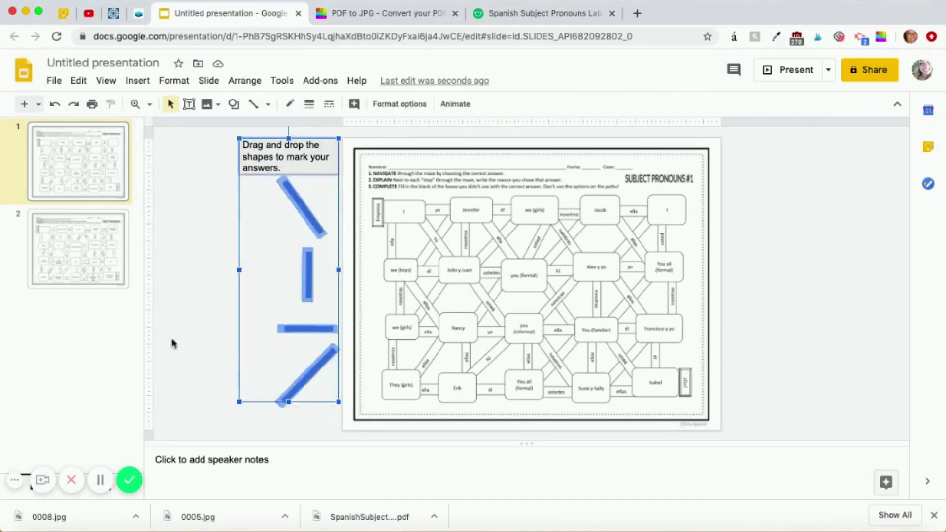
left_click(77, 248)
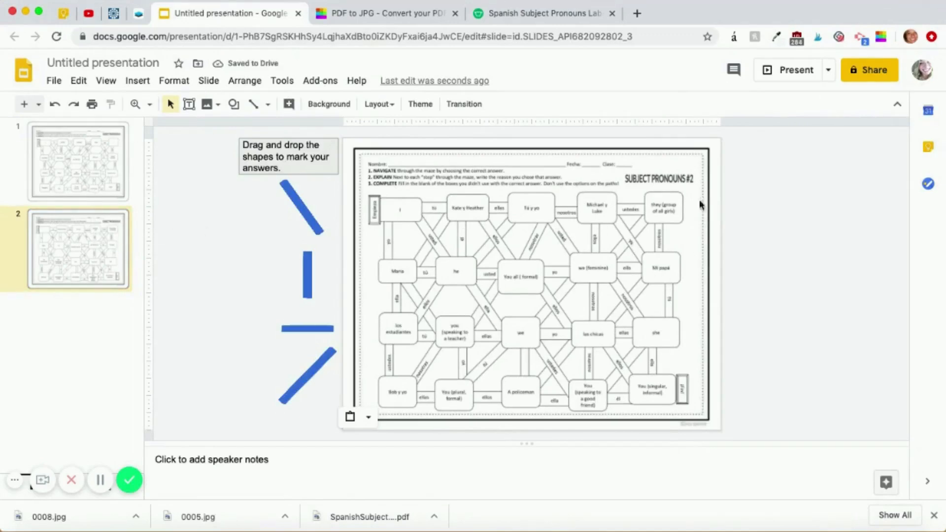
Return to slide 1 and try typing 'box to an' into the instruction box.
left_click(77, 161)
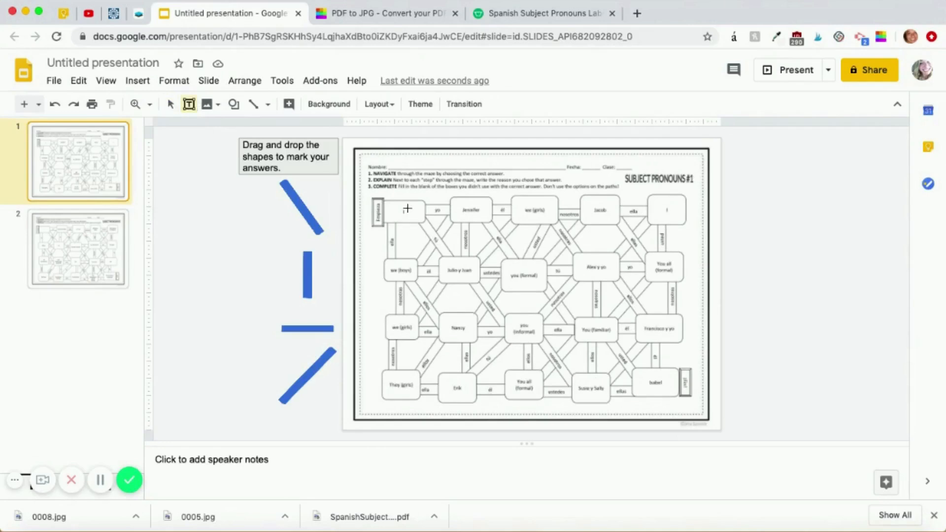
left_click(410, 202)
type("TYPE HERE!")
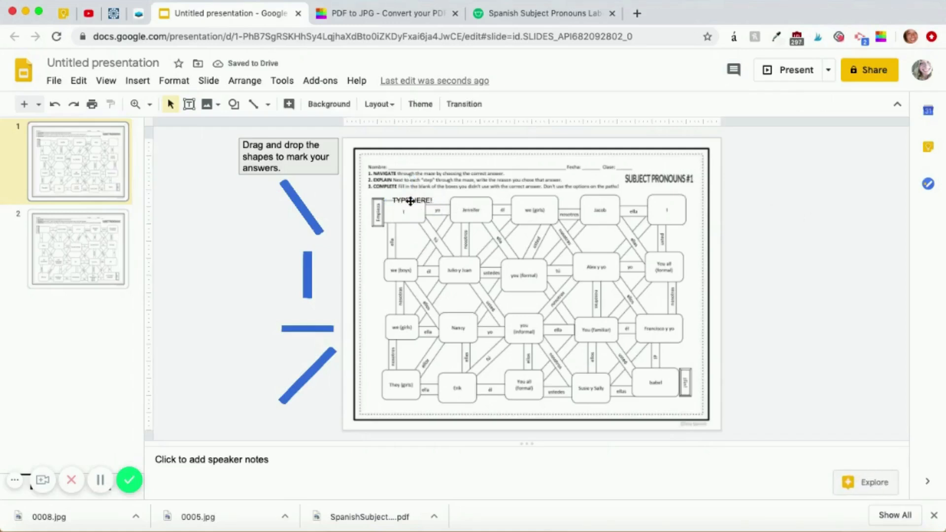
left_click(412, 201)
type("Insert text")
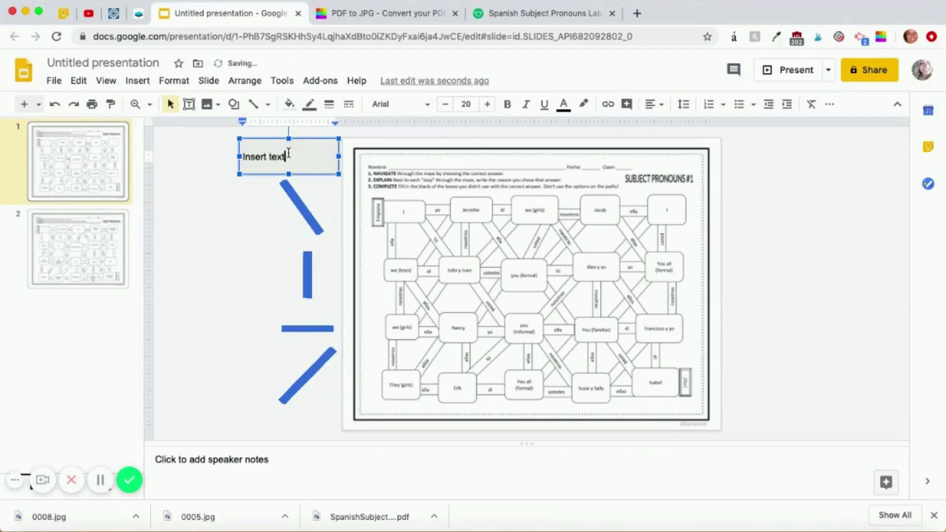
type("box to an")
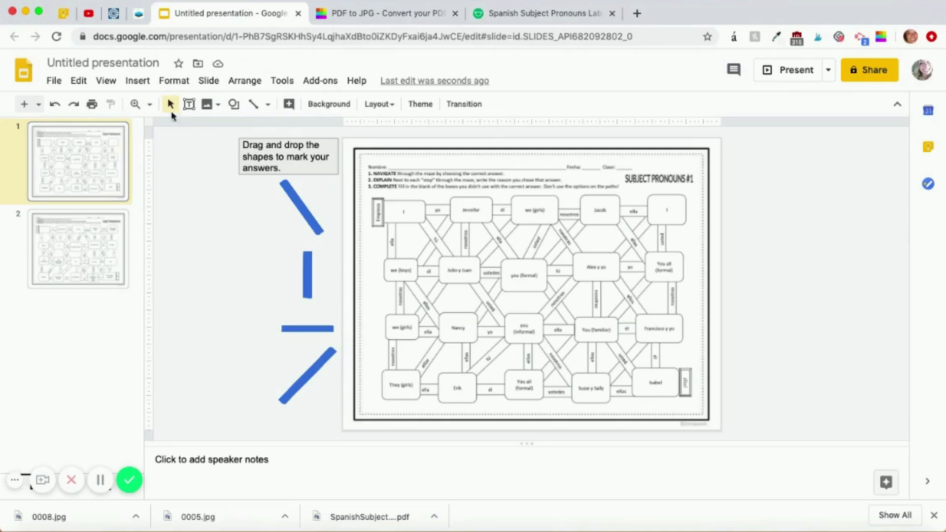
Start inserting a new text box from the Insert menu.
left_click(137, 80)
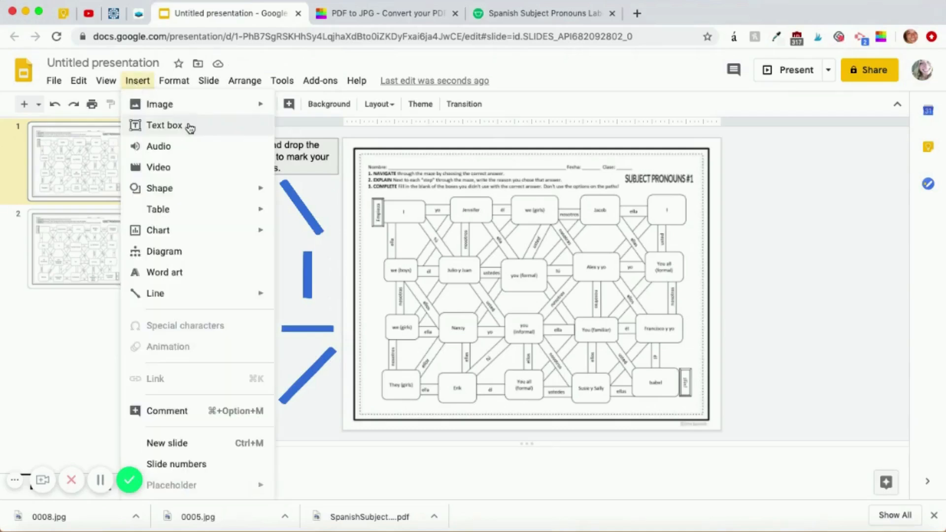
left_click(165, 125)
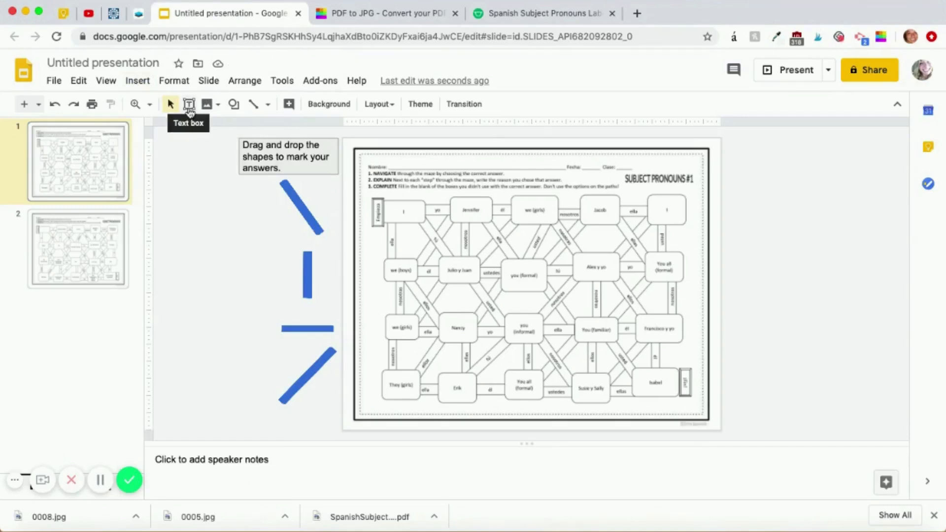
mouse_move(209, 158)
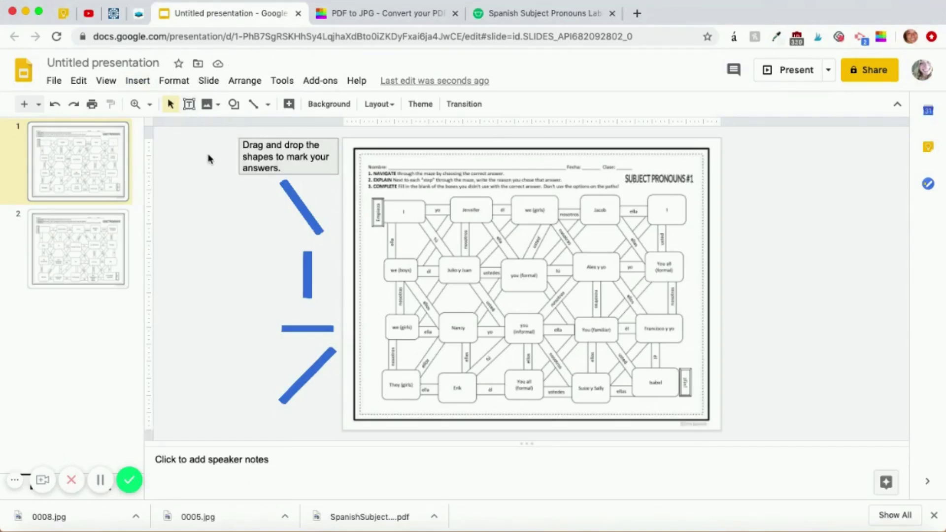